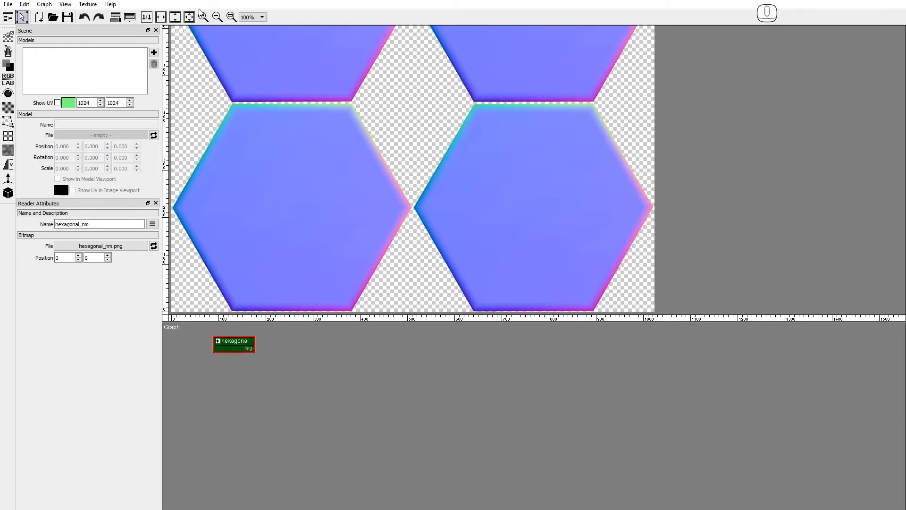
- Zoom the image view to 50% and bring up the tiling node menu
left_click(231, 17)
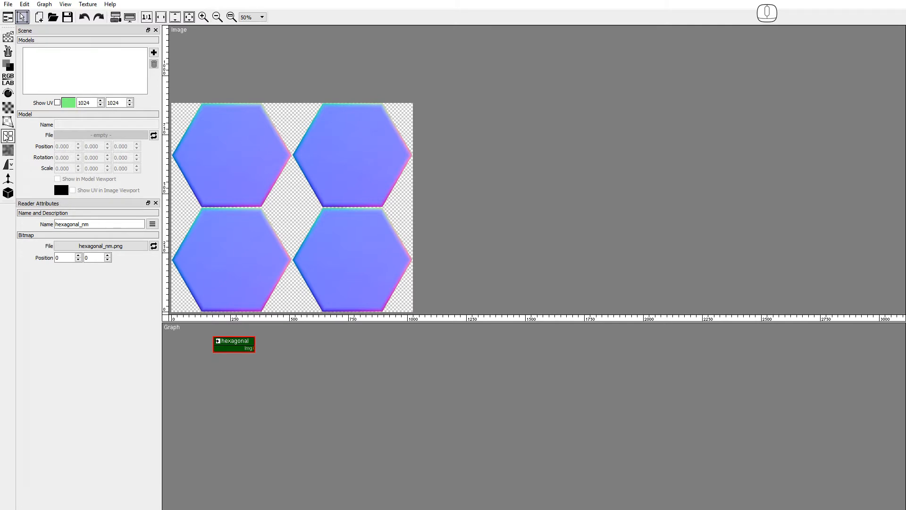
left_click(9, 136)
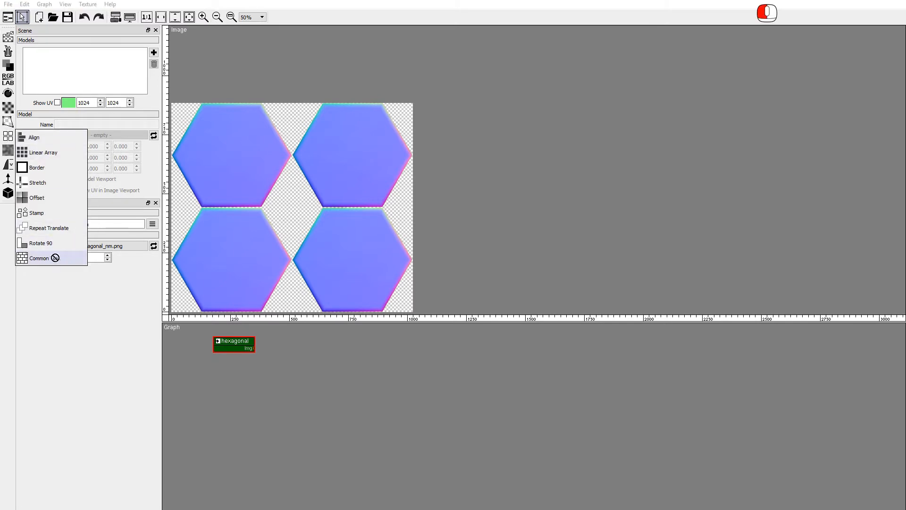
- Add a Common Tiles node with 4×4 tiles, constrained by spacing distance
left_click(39, 258)
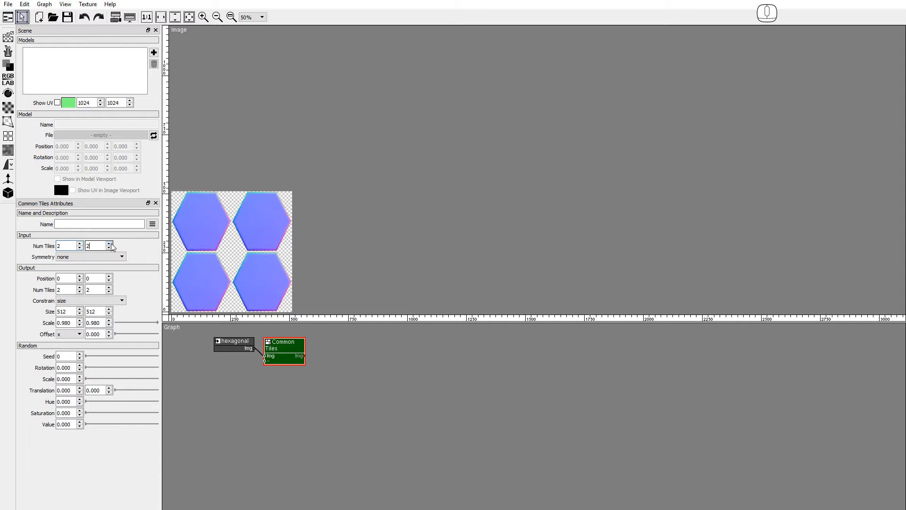
left_click(80, 287)
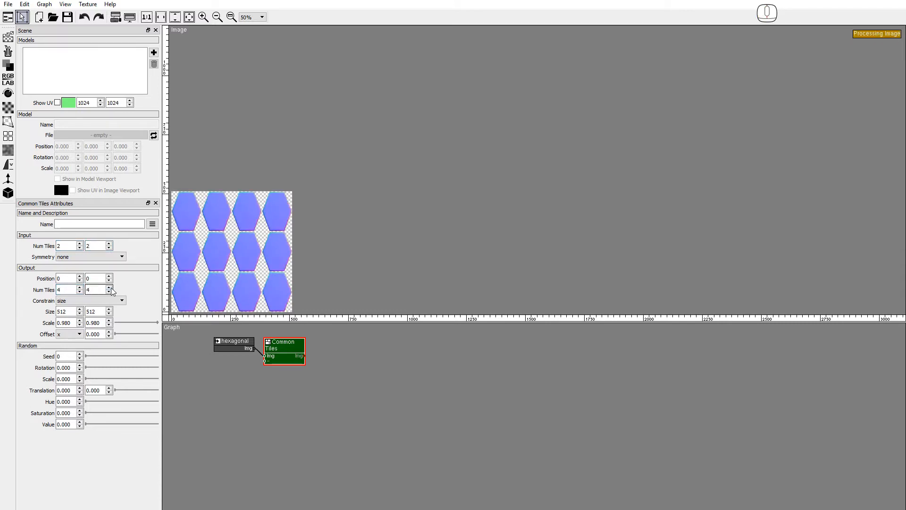
left_click(120, 301)
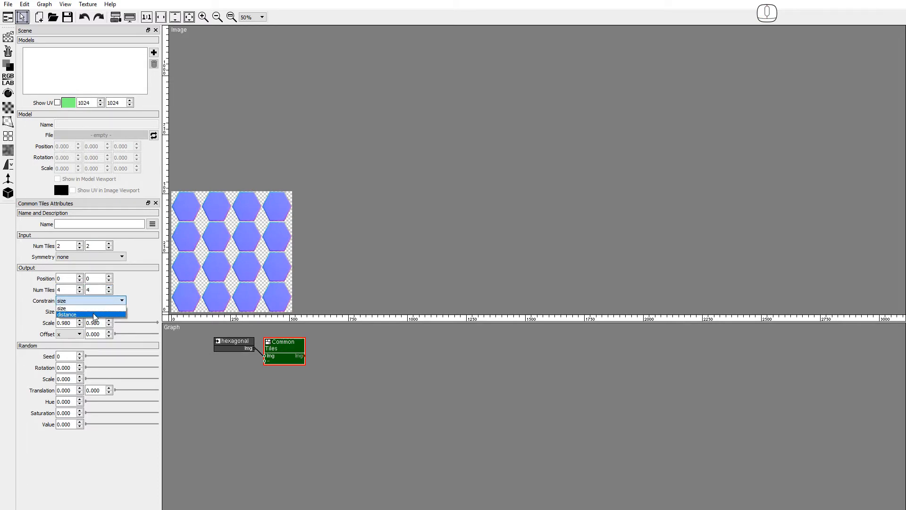
left_click(66, 315)
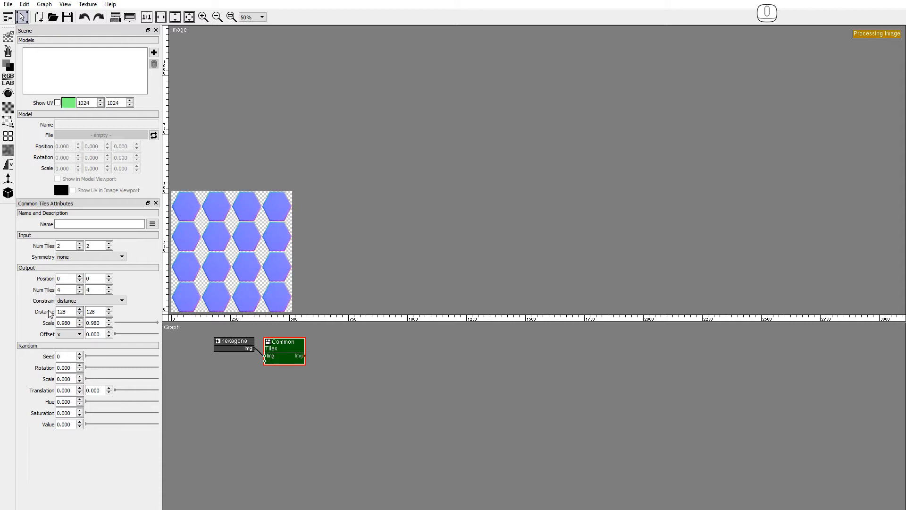
- Set tile distance 256×295 with scale 0.641 and y offset 0.5 so hexagons interlock
triple_click(67, 311)
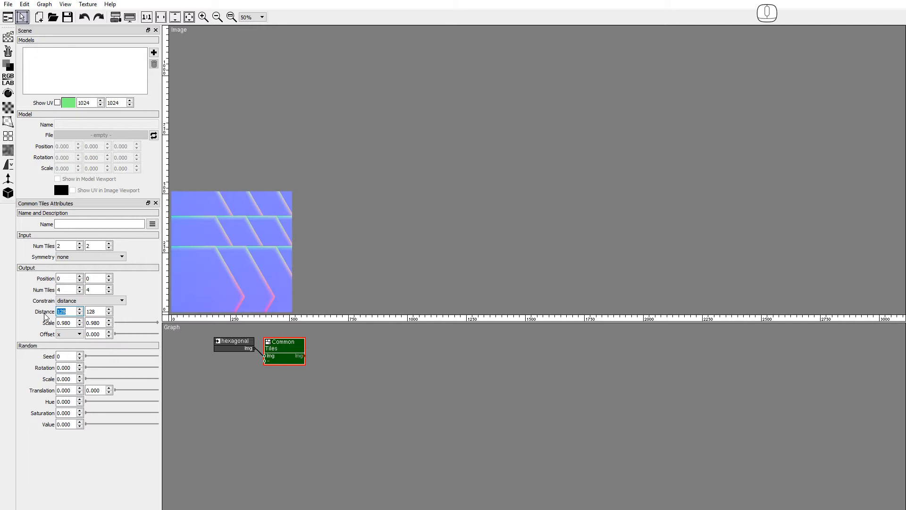
type("256")
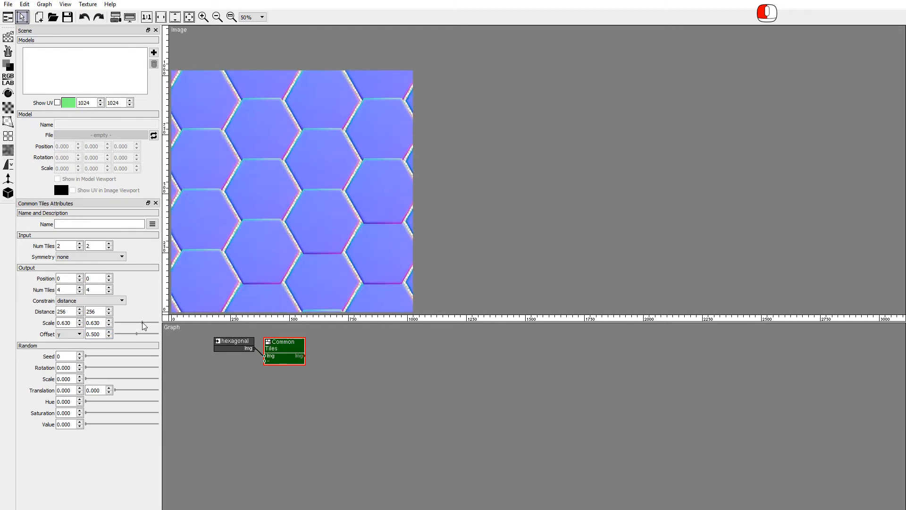
left_click(78, 320)
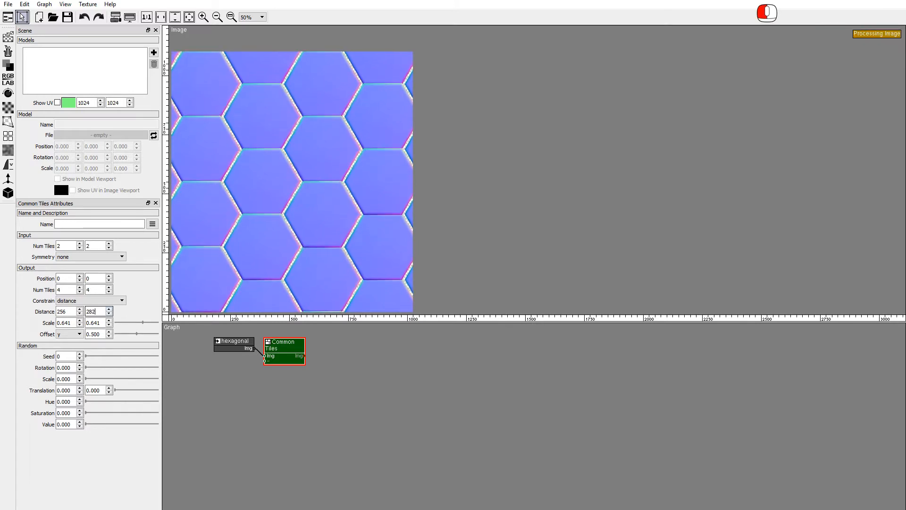
left_click(109, 309)
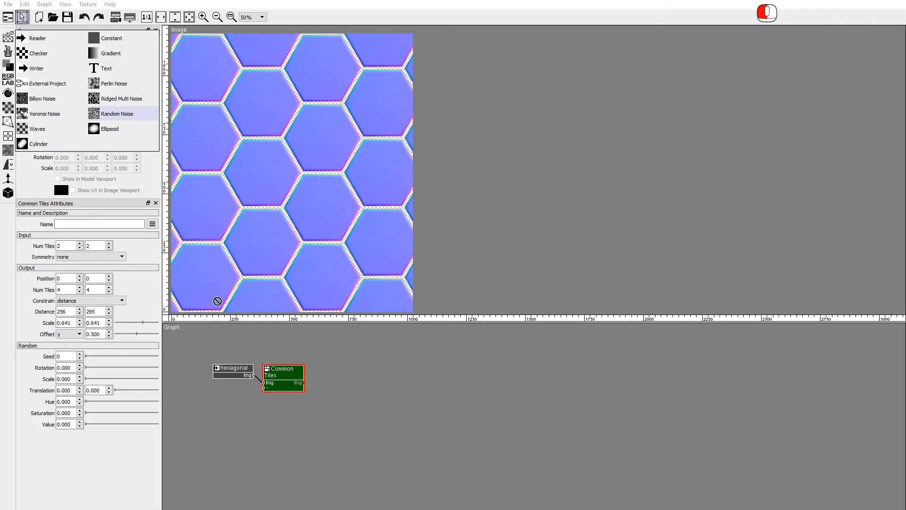
- Chain Random Noise, monochrome and darkening Curves into a Blend tinted dark and light blue
left_click(117, 113)
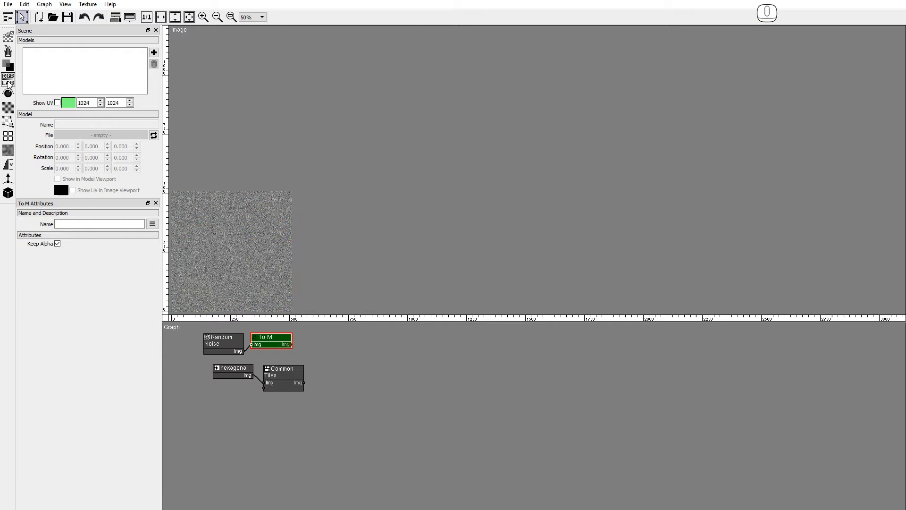
left_click(9, 76)
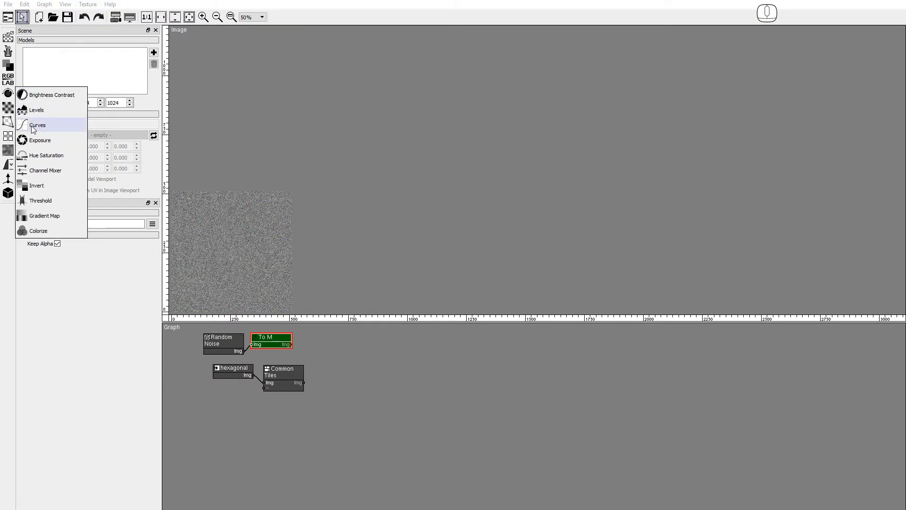
left_click(38, 124)
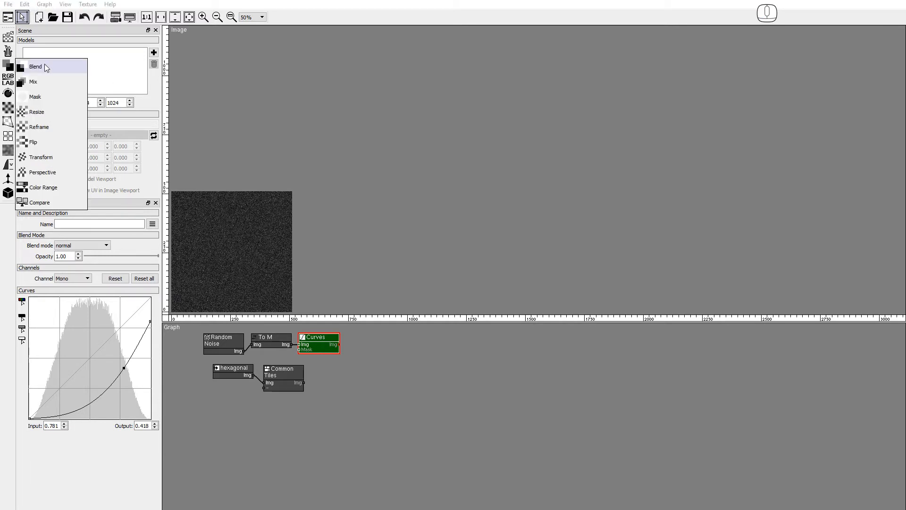
mouse_move(315, 268)
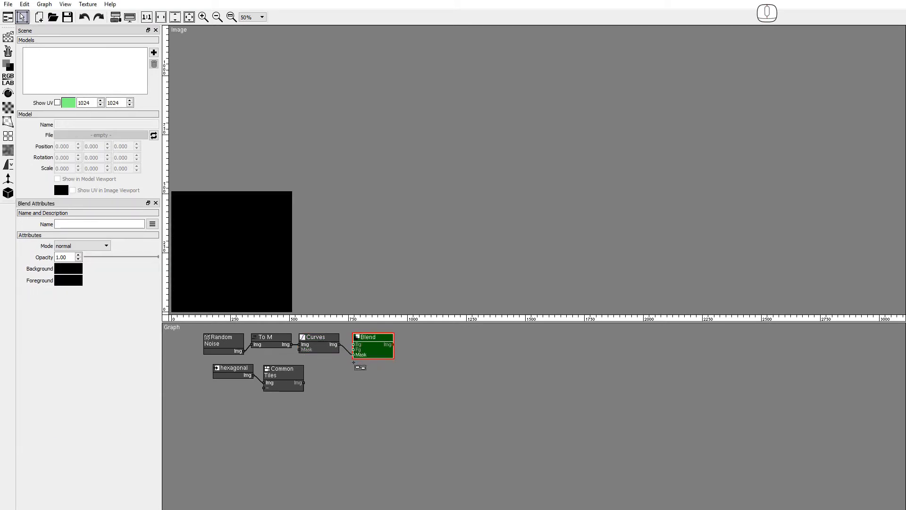
left_click(68, 268)
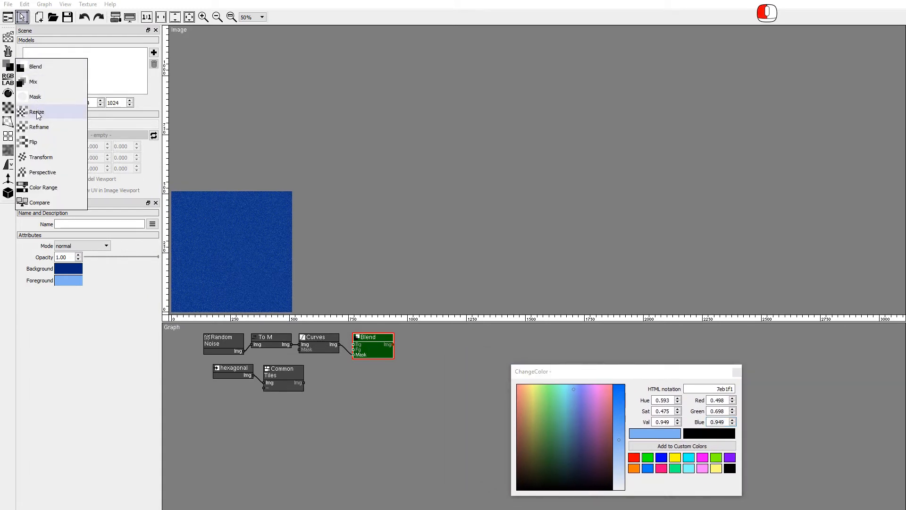
- Resize the blue noise to 1024×1024 with linear interpolation and add a Reframe step
left_click(37, 112)
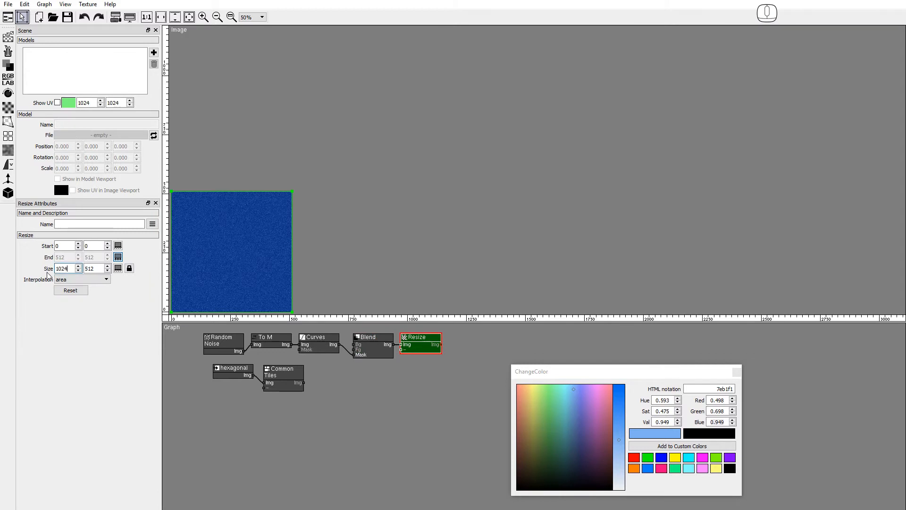
left_click(81, 280)
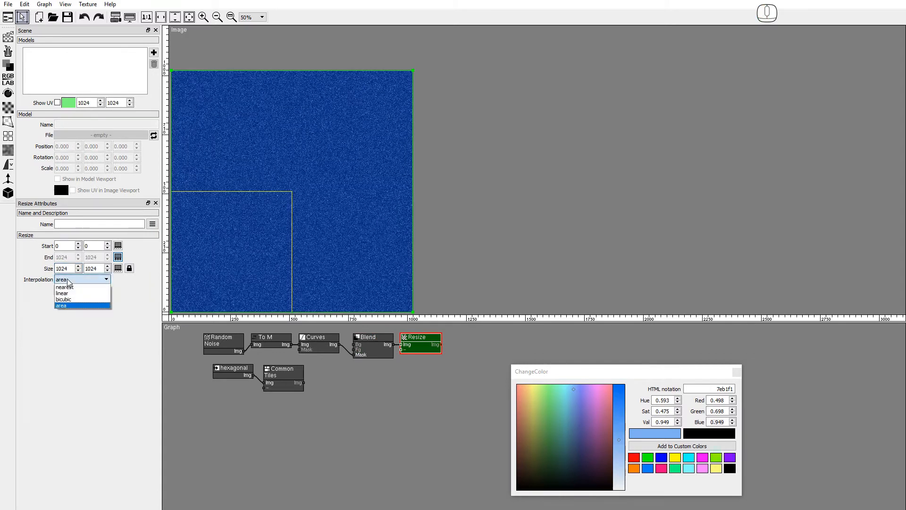
left_click(62, 292)
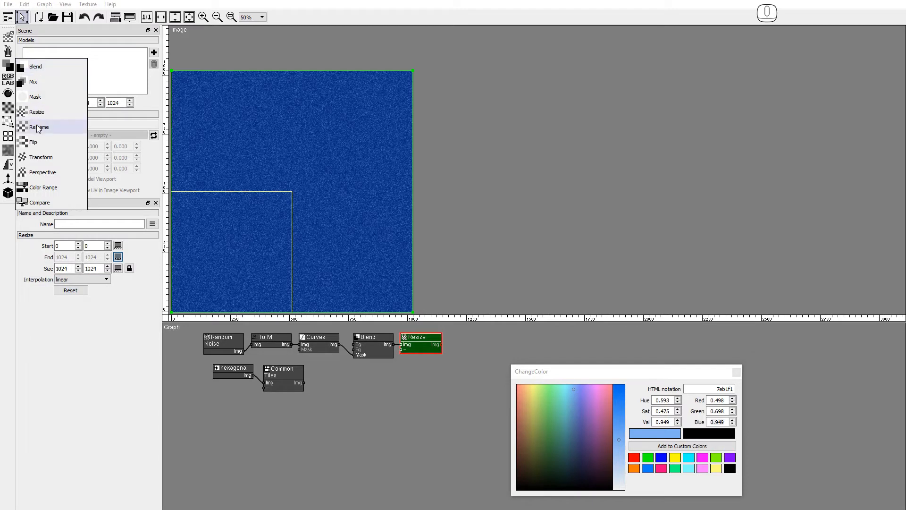
left_click(40, 128)
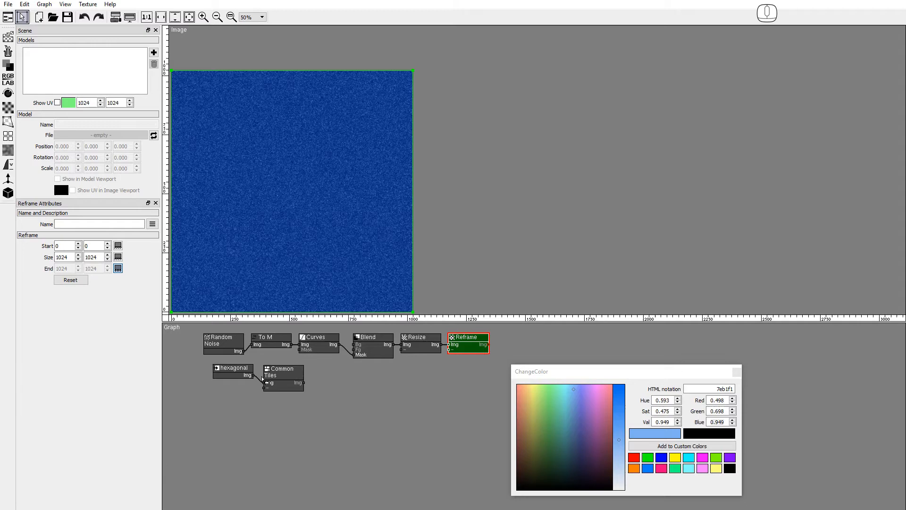
- Check the hexagon map's size in the Info Window and set Reframe to 1024×887
left_click(233, 369)
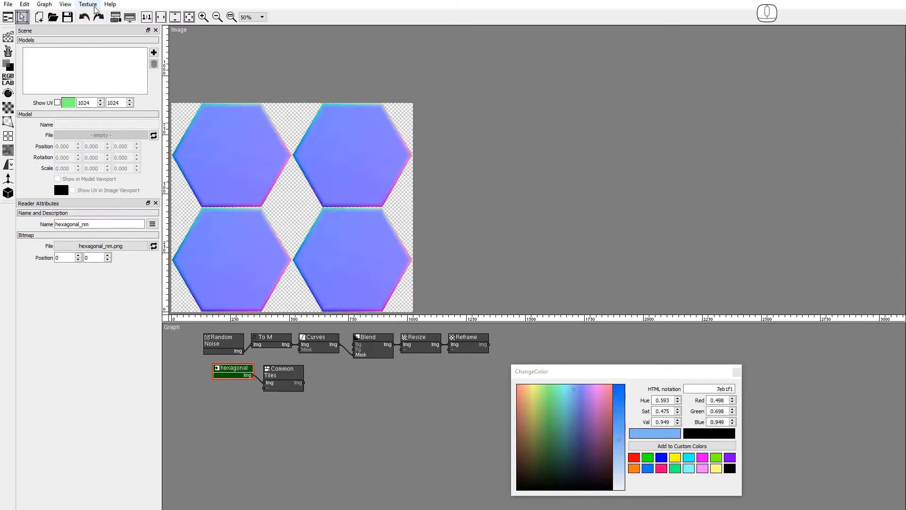
left_click(65, 4)
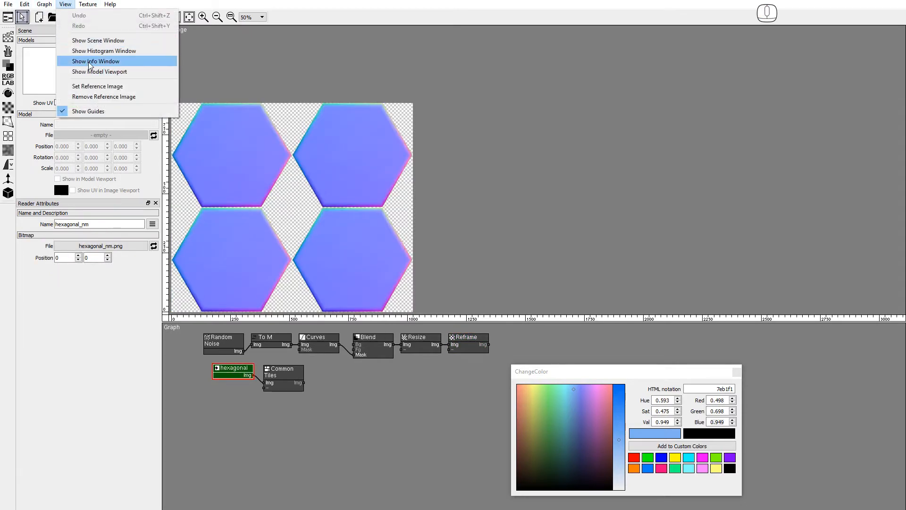
left_click(96, 61)
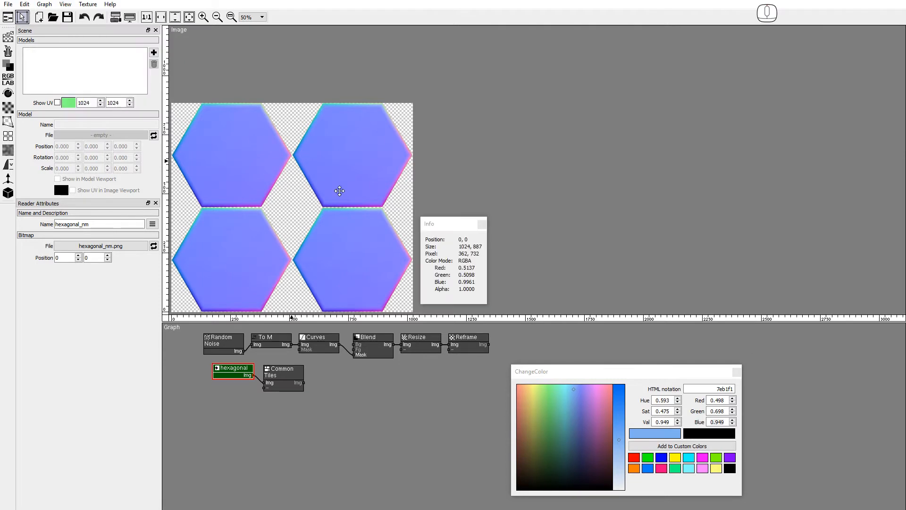
mouse_move(356, 240)
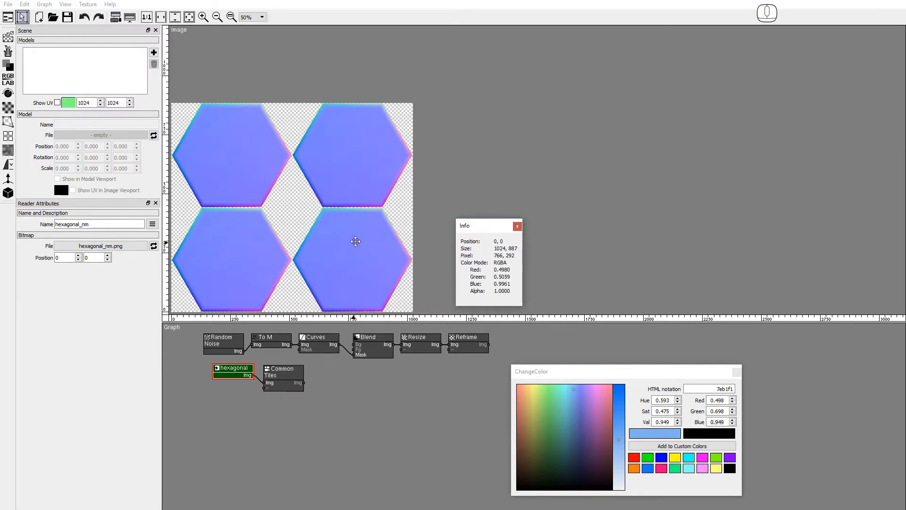
mouse_move(351, 270)
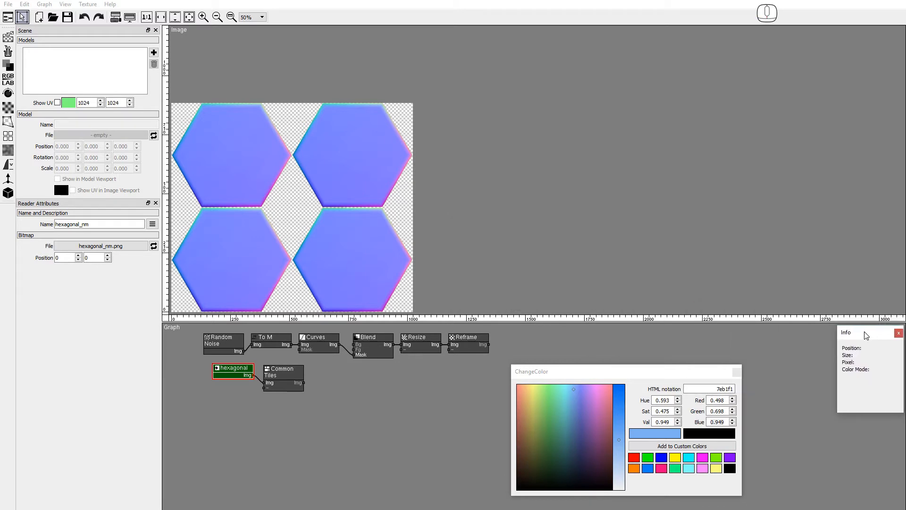
left_click(468, 337)
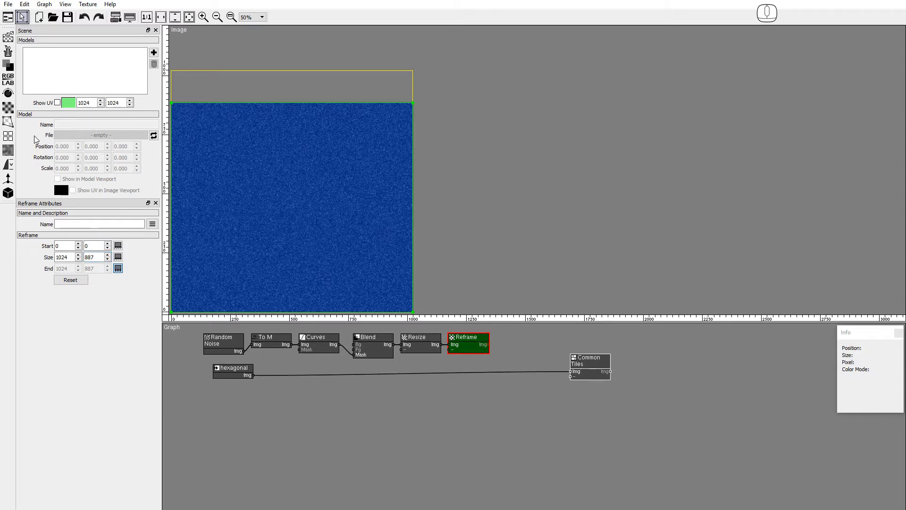
- Split the hexagon alpha, mask the blue noise with it, and feed both into Common Tiles
left_click(9, 69)
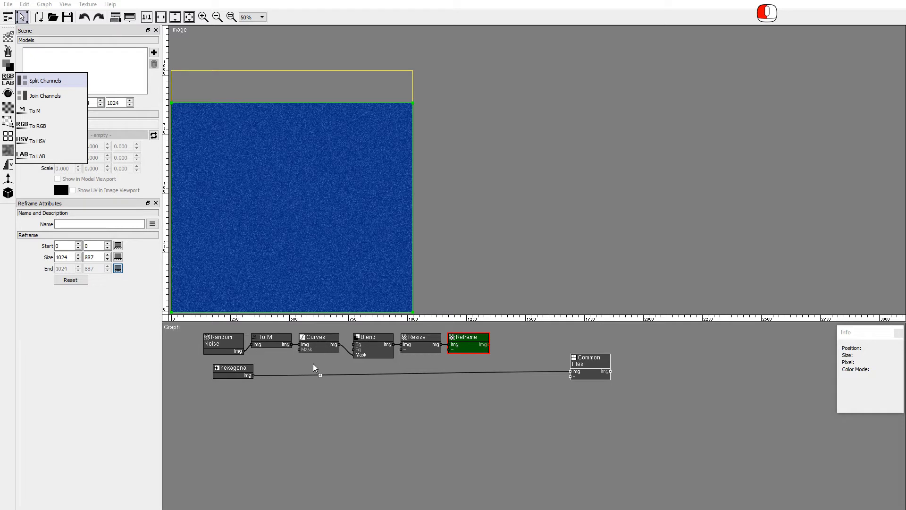
left_click(47, 80)
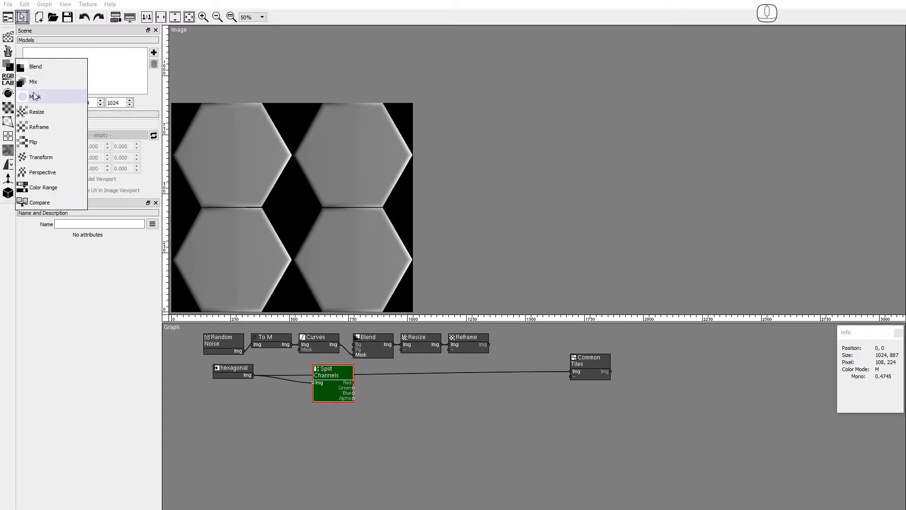
left_click(36, 96)
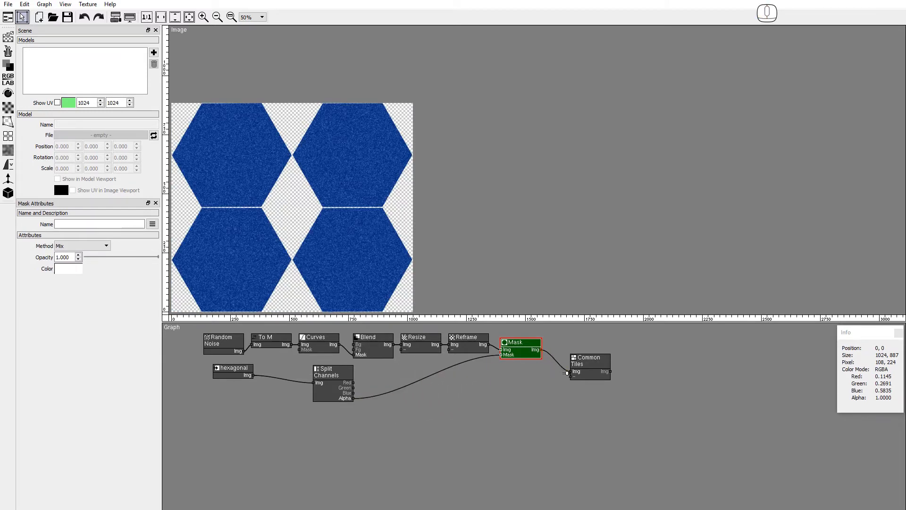
left_click(589, 360)
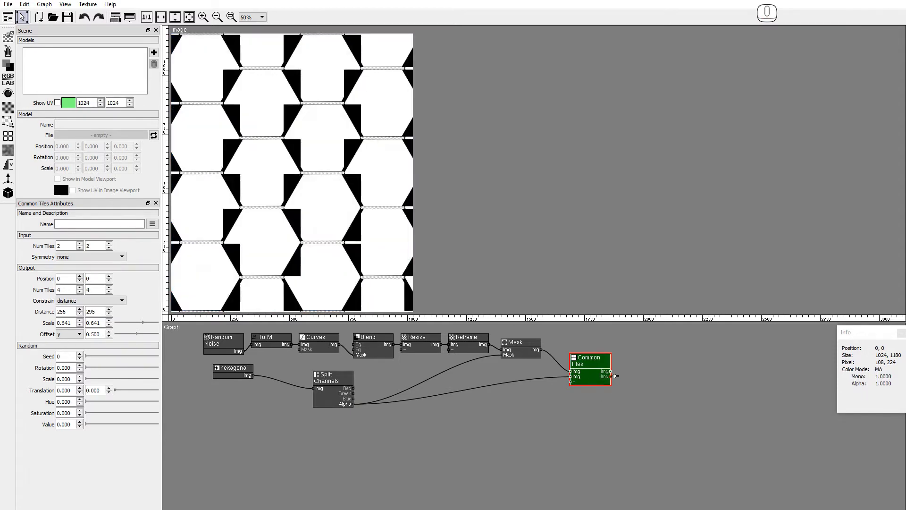
mouse_move(229, 208)
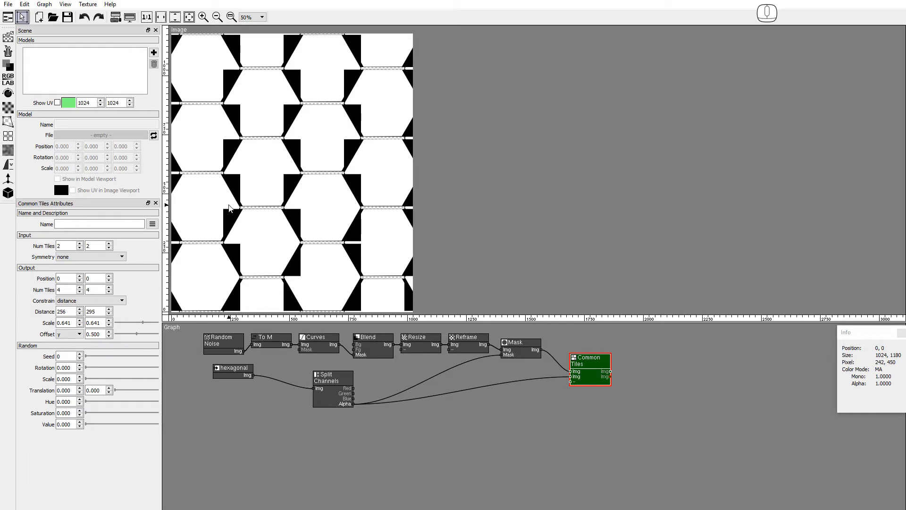
mouse_move(286, 216)
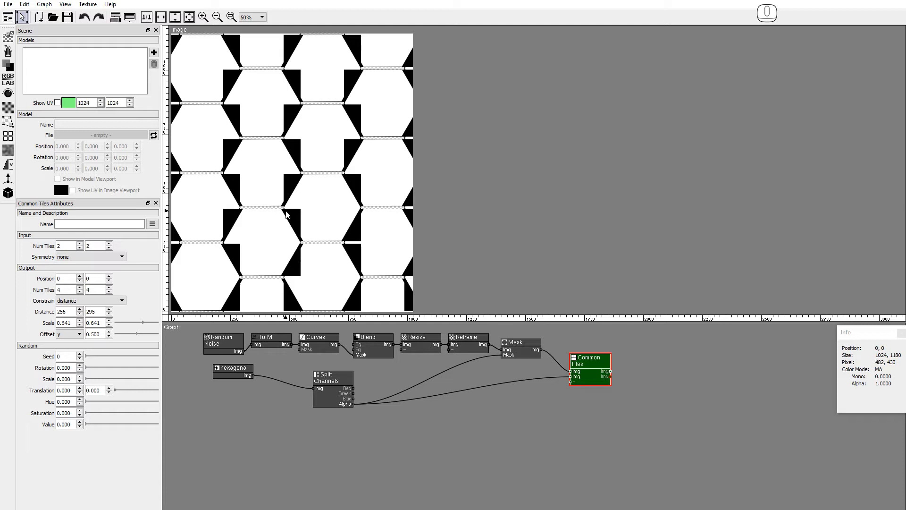
mouse_move(373, 387)
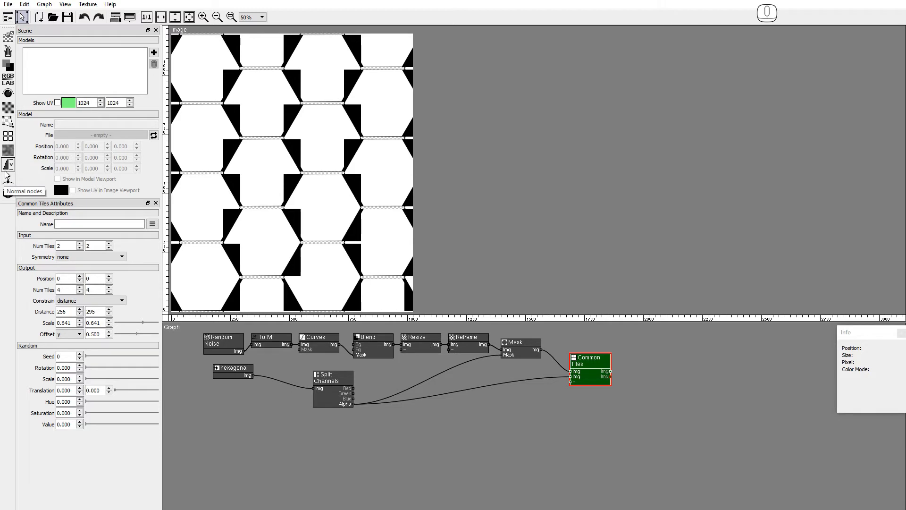
- Insert a To Value node between the hexagon alpha and Common Tiles for grout lines
left_click(9, 163)
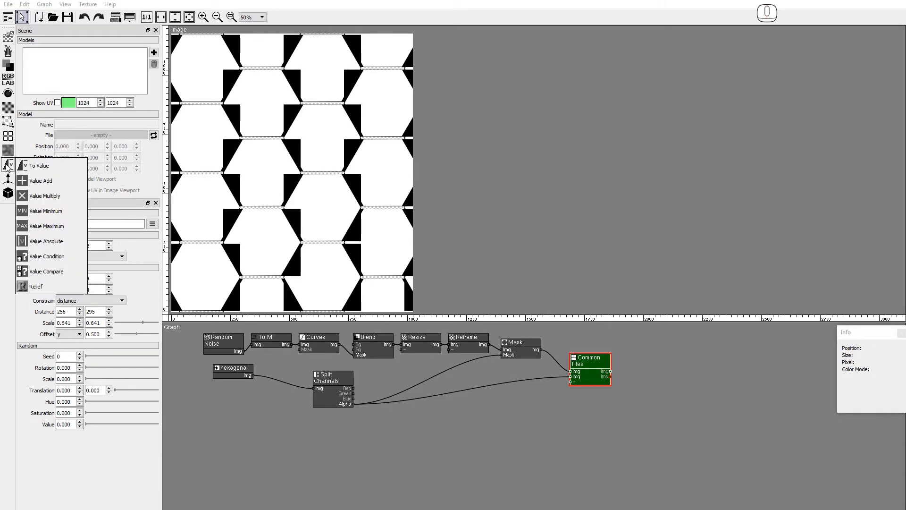
mouse_move(445, 506)
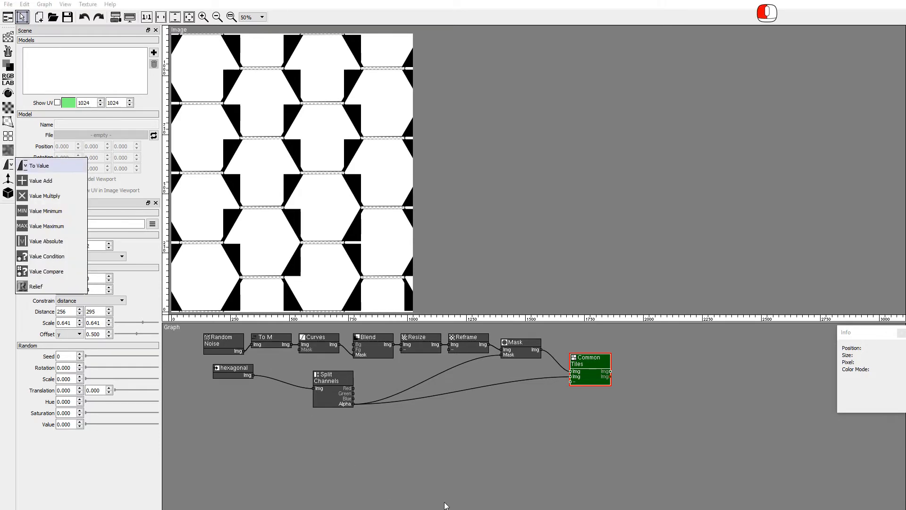
left_click(39, 166)
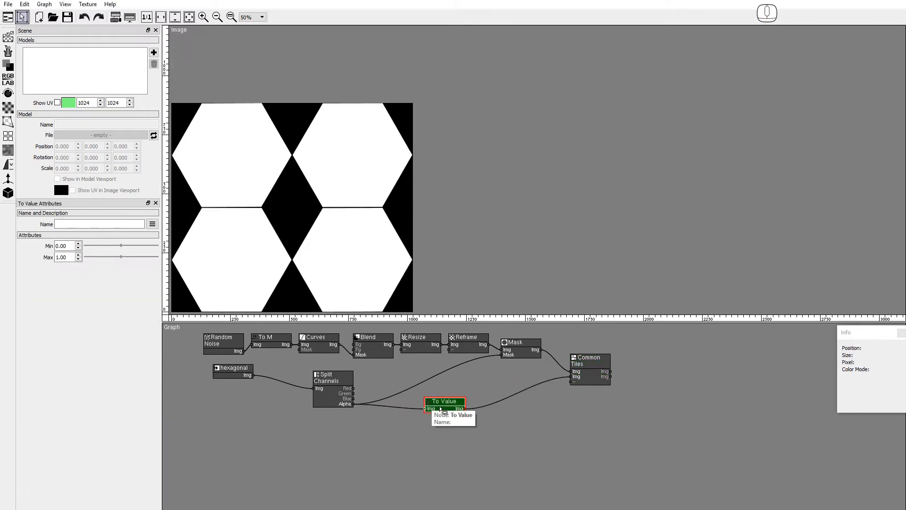
left_click(589, 369)
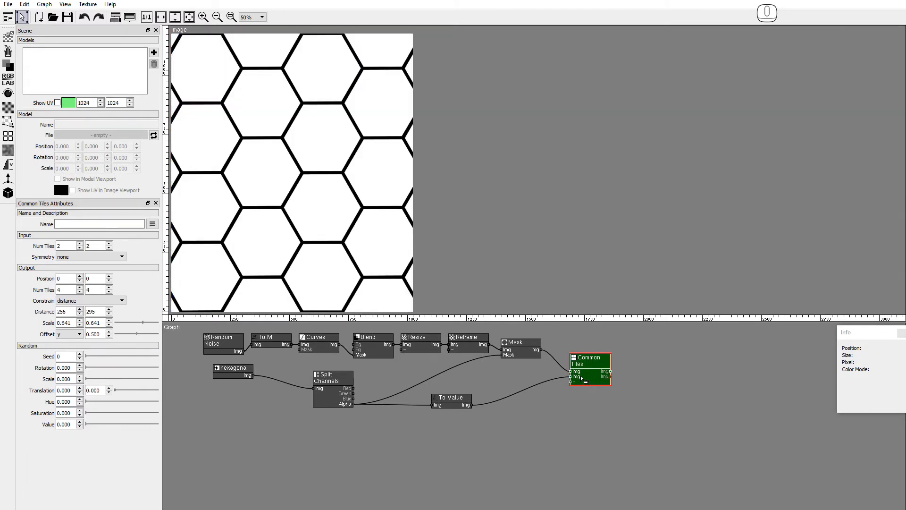
mouse_move(583, 379)
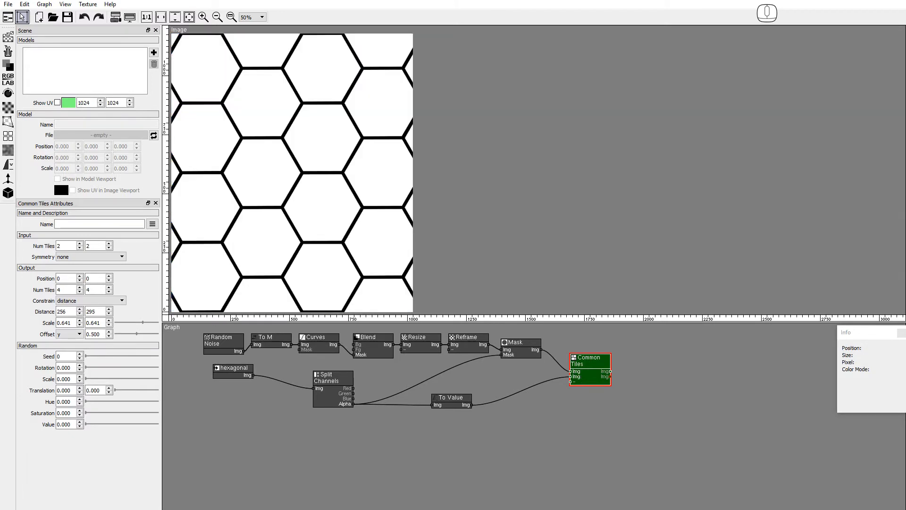
mouse_move(52, 73)
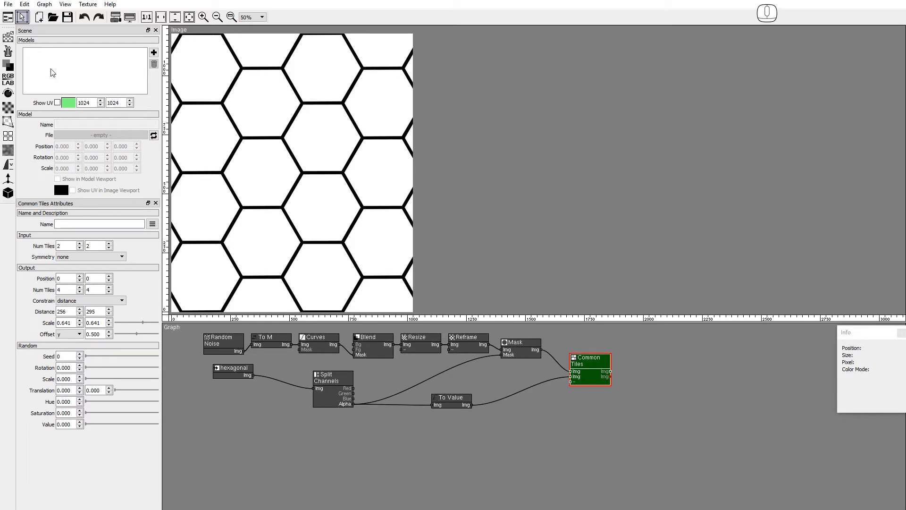
- Add a Scene Textures node and connect Common Tiles to its Albedo input
left_click(8, 193)
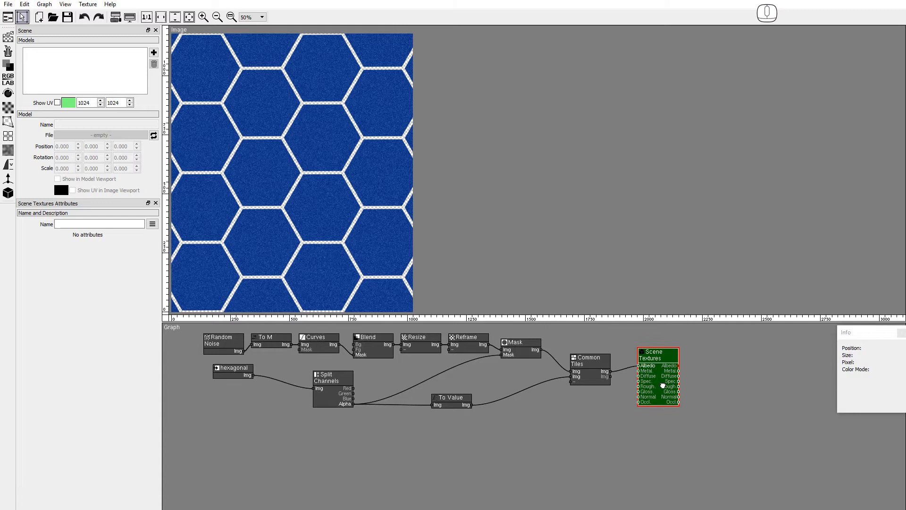
left_click(65, 4)
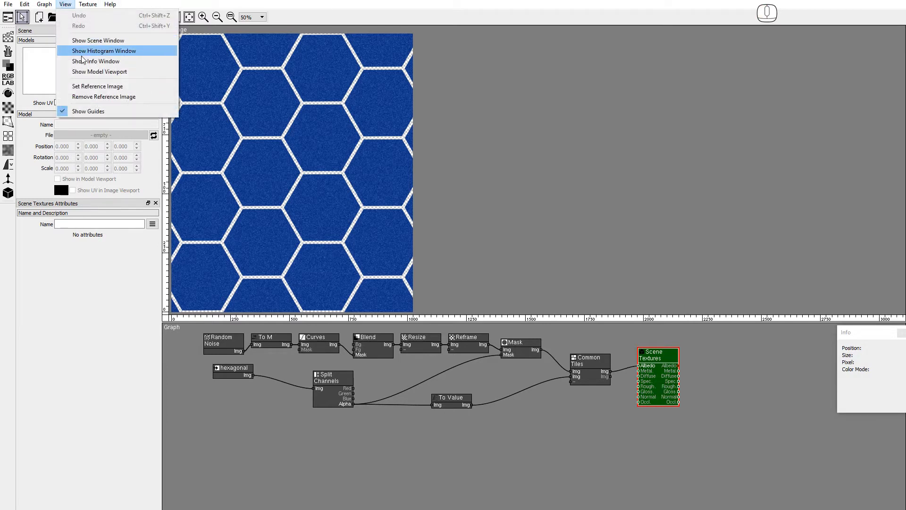
mouse_move(99, 71)
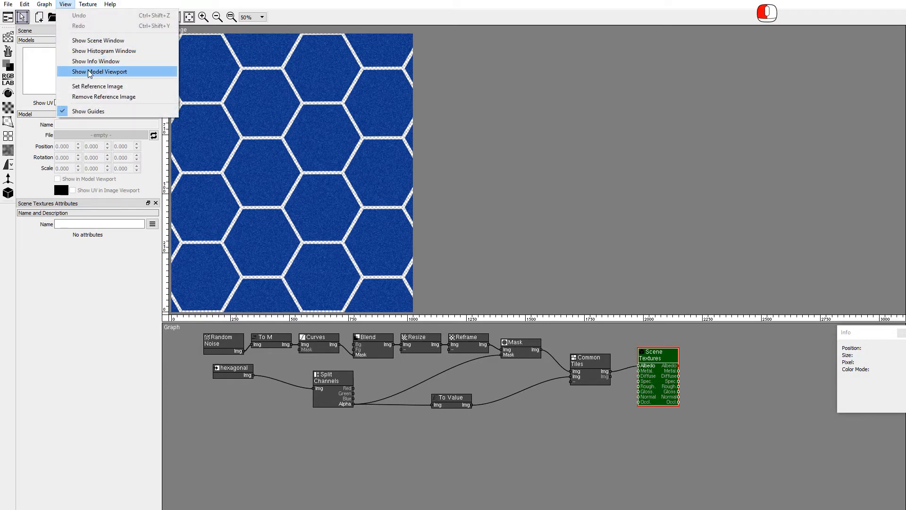
- Show the Model Viewport with a sky backdrop and preview the material on a Box
left_click(102, 72)
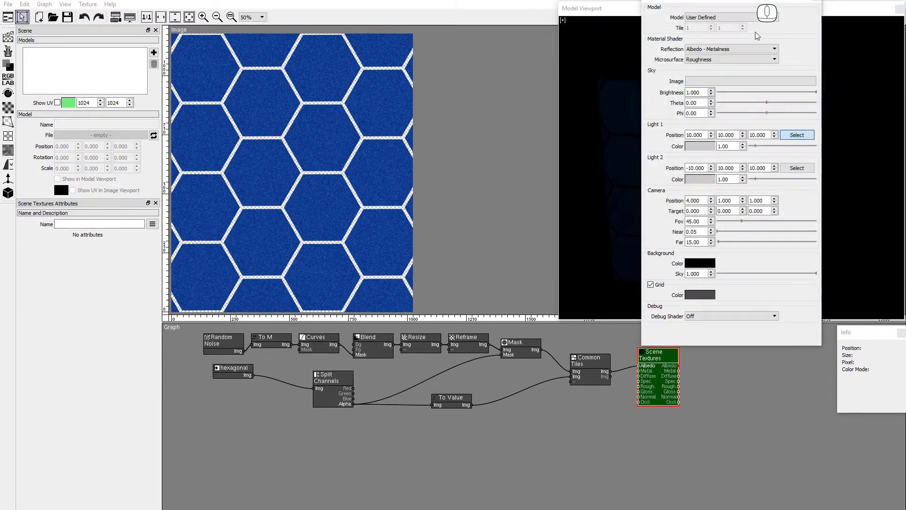
left_click(750, 81)
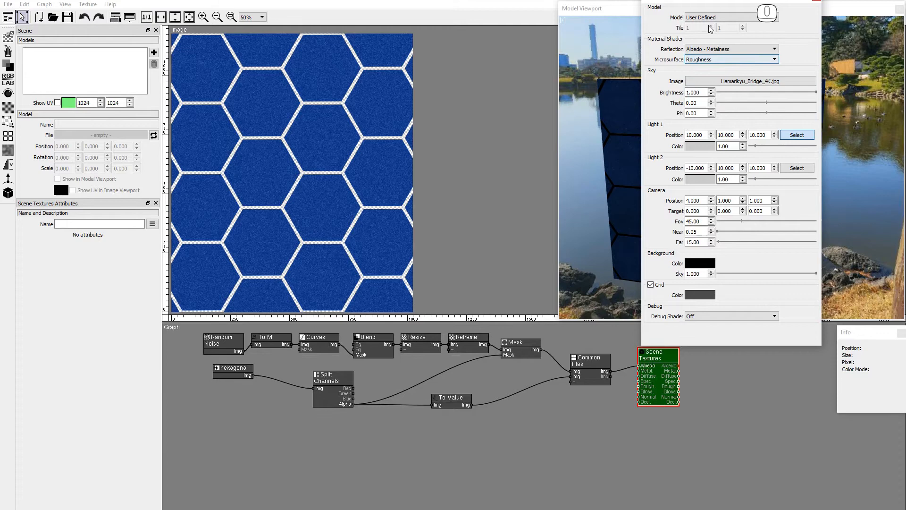
left_click(730, 17)
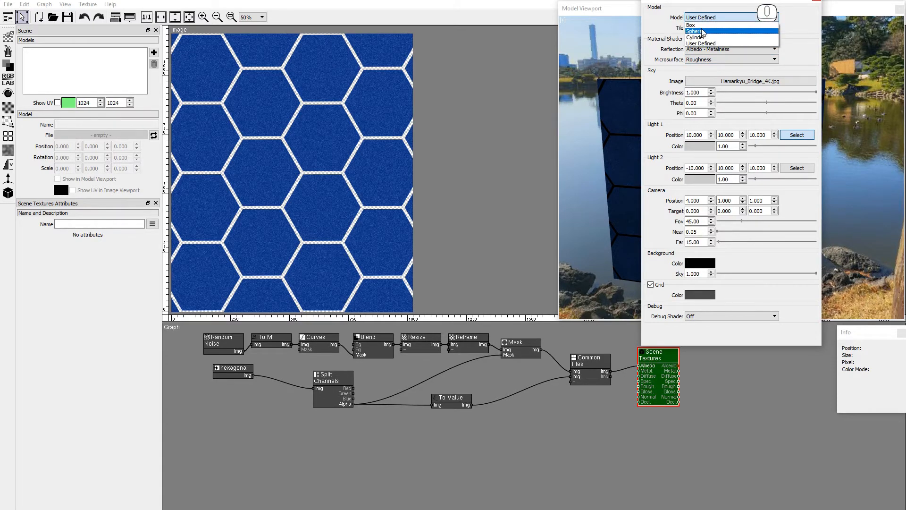
left_click(691, 25)
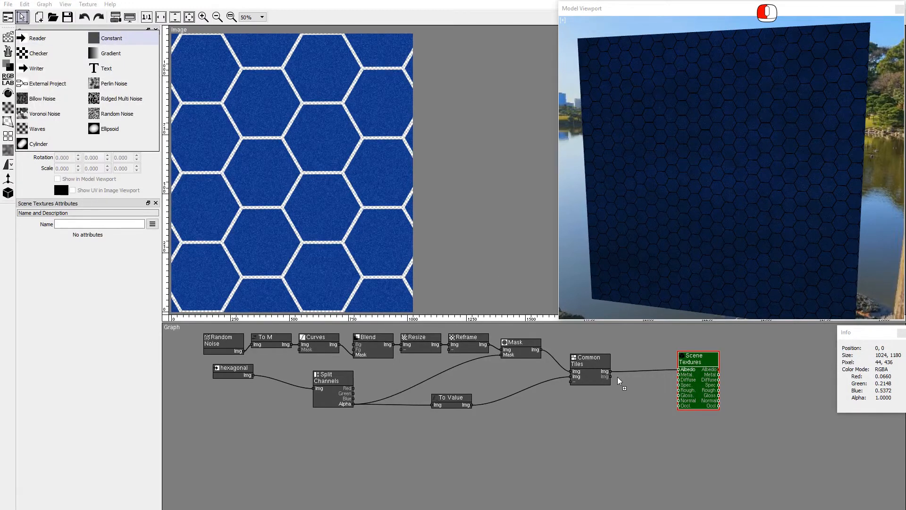
- Feed Metal with a black Constant sized 1024×1180 to match Common Tiles
left_click(648, 380)
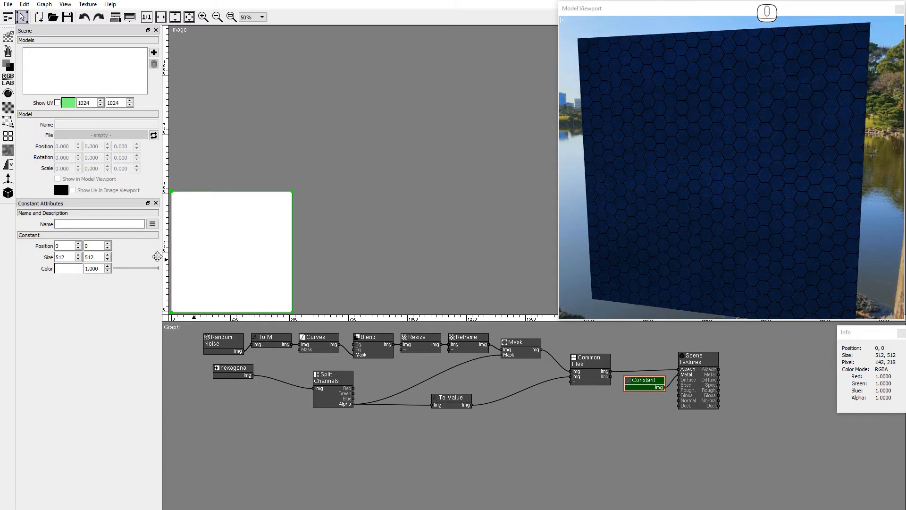
left_click(67, 269)
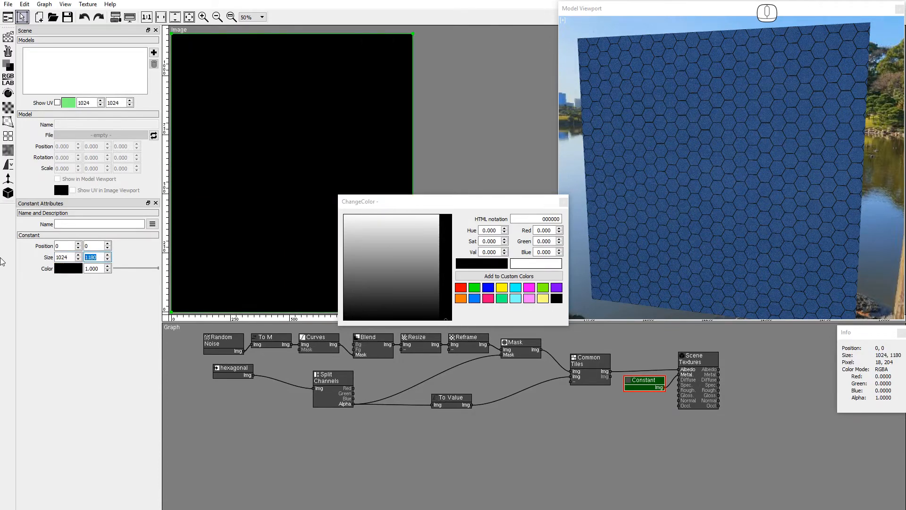
left_click(589, 360)
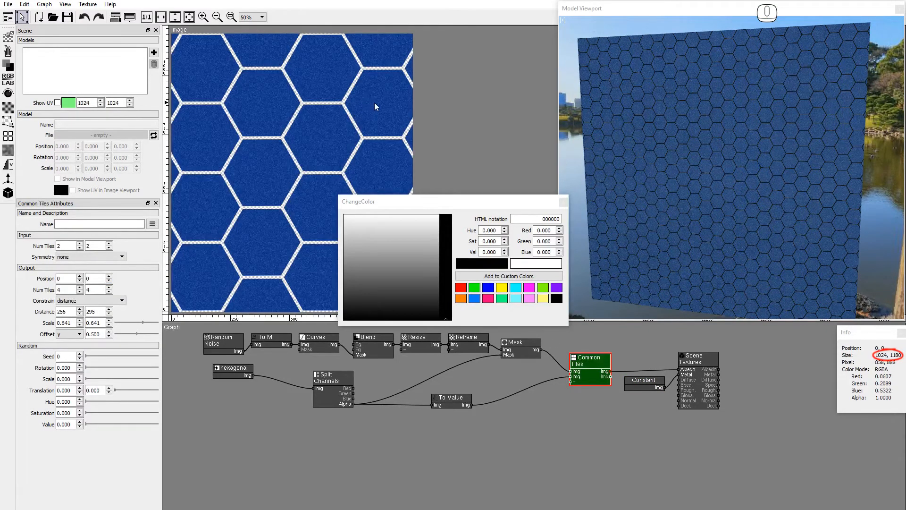
left_click(643, 379)
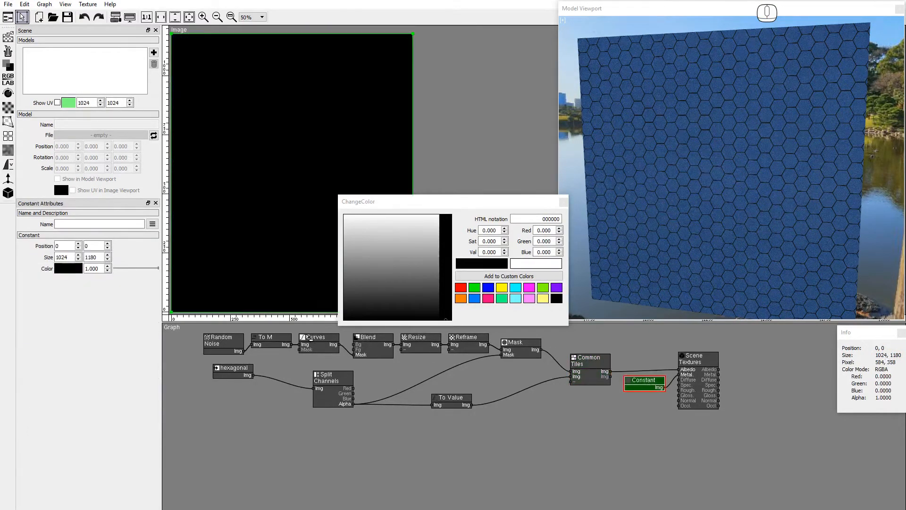
mouse_move(24, 152)
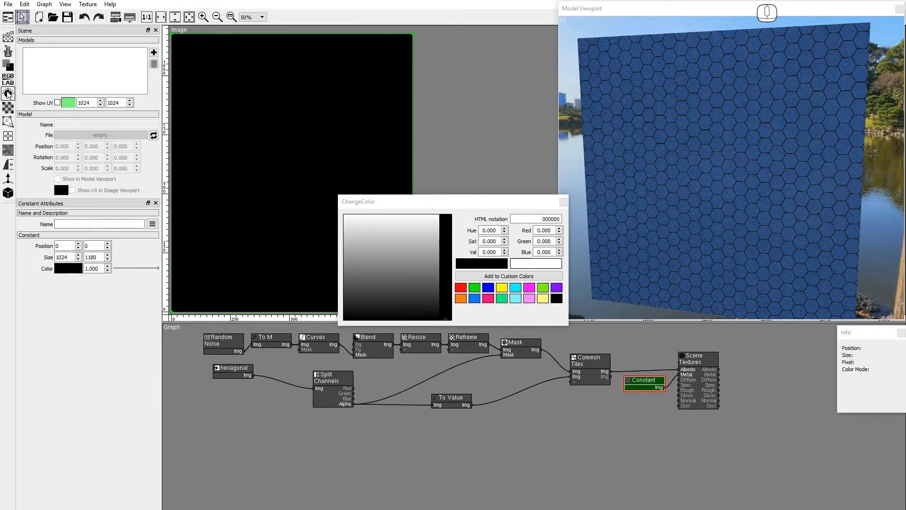
left_click(9, 94)
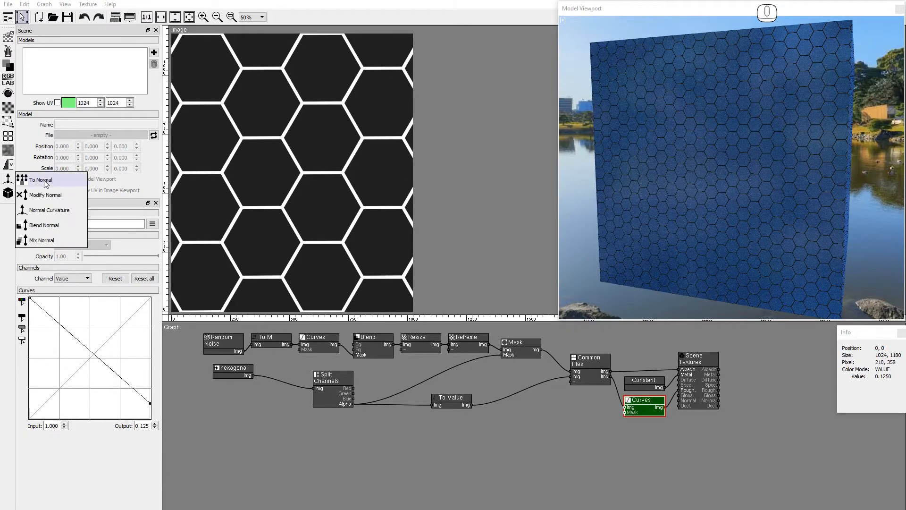
- Add a To Normal node for the hexagon alpha
left_click(40, 179)
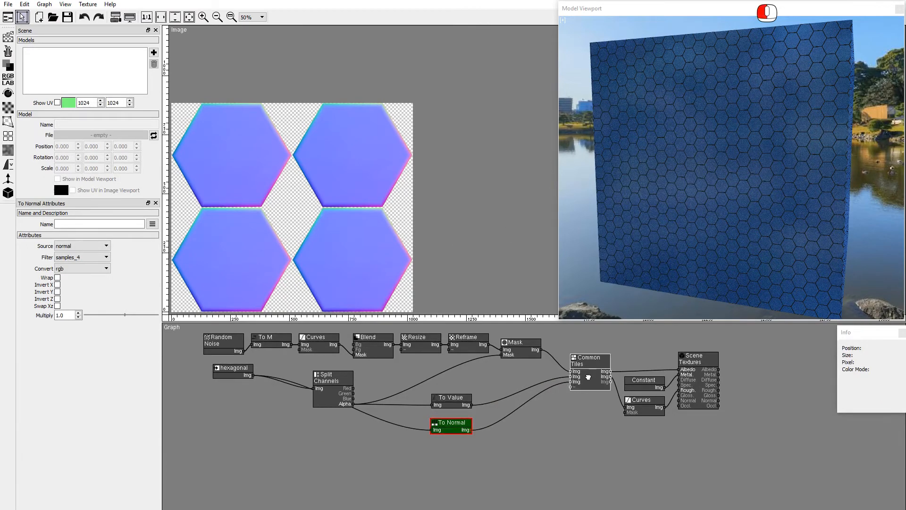
- Feed the To Normal map into Common Tiles for the scene Normal and add Perlin noise
left_click(588, 360)
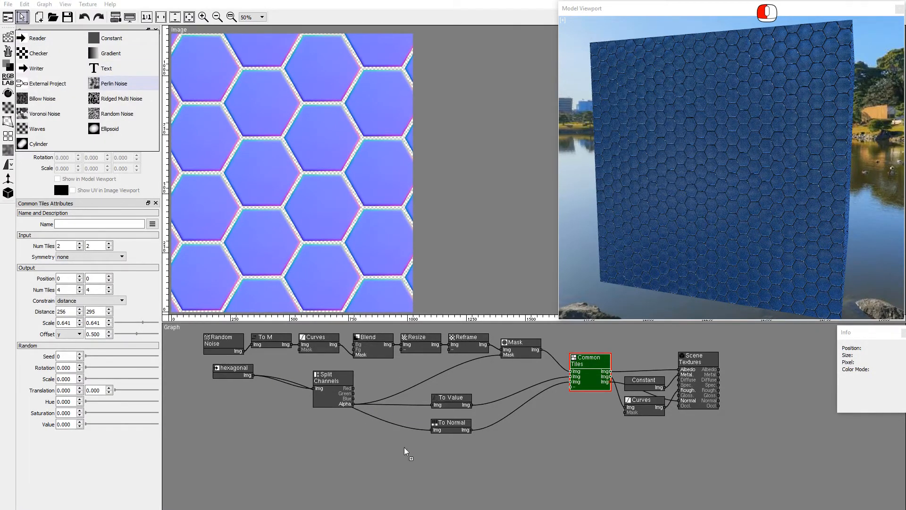
double_click(115, 83)
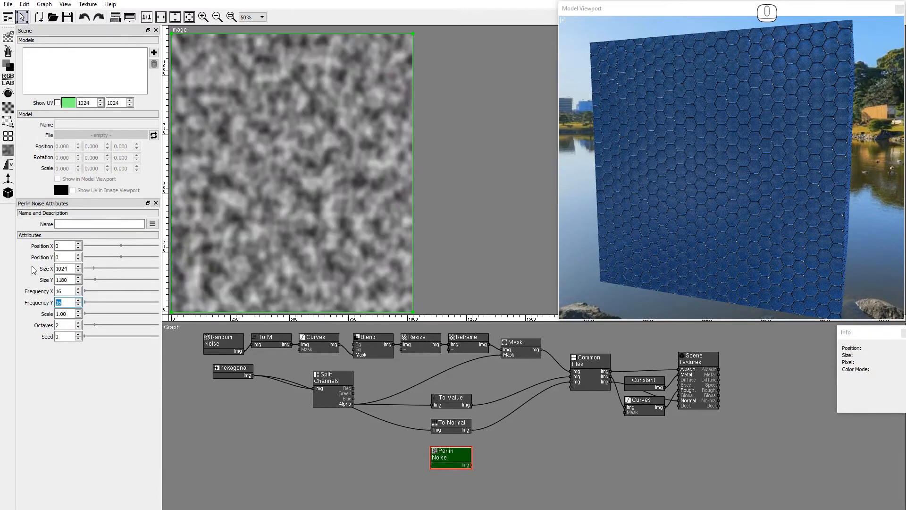
- Add a To Normal node (height source, prewitt_3x3 filter) after the Perlin noise and a Blend Normal after it
left_click(8, 164)
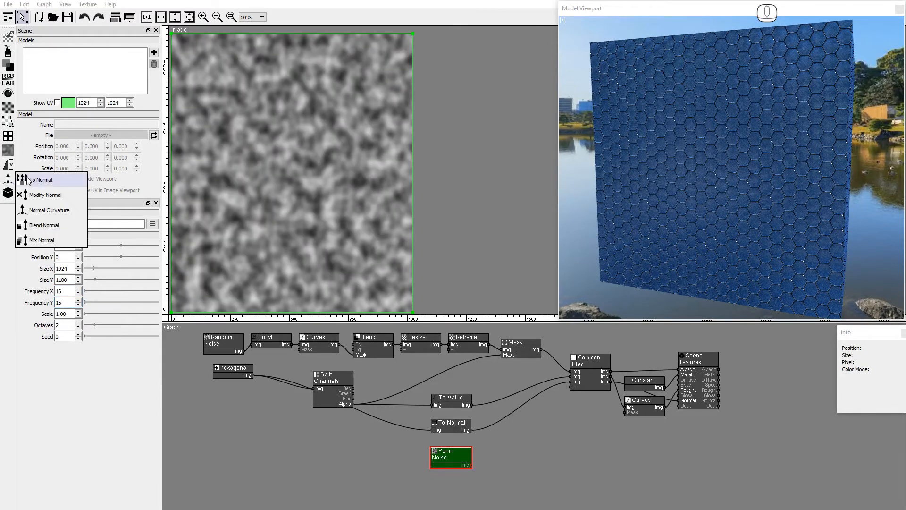
left_click(40, 180)
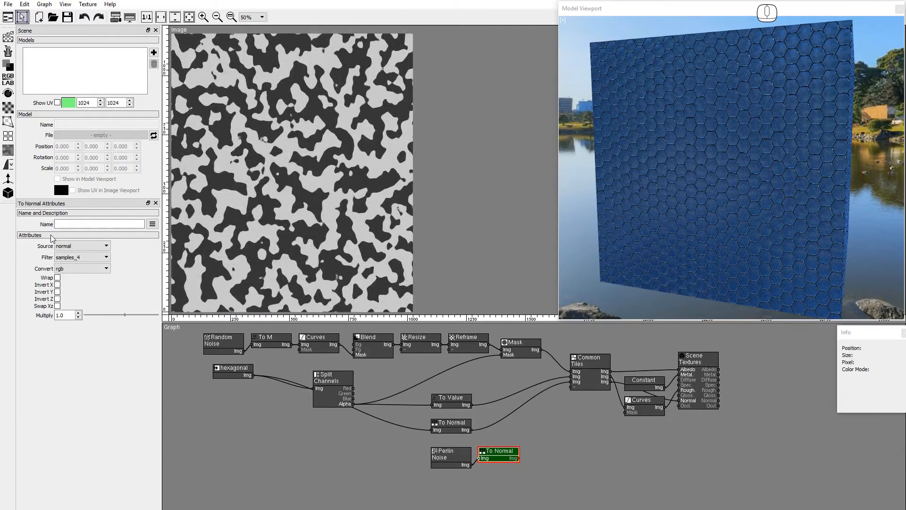
left_click(81, 257)
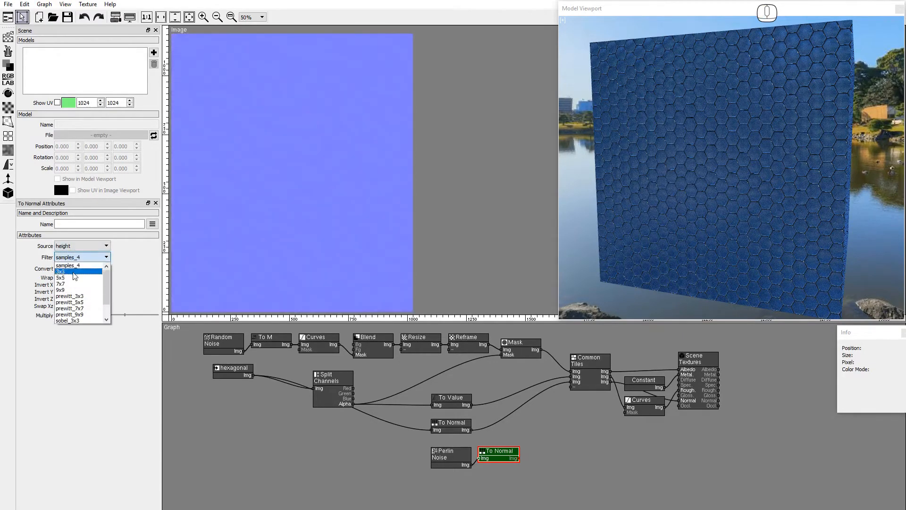
left_click(68, 295)
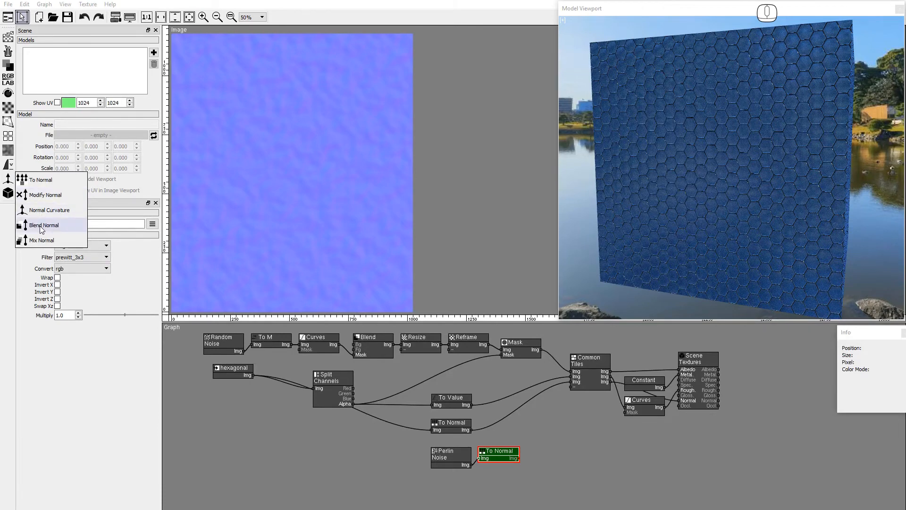
left_click(45, 224)
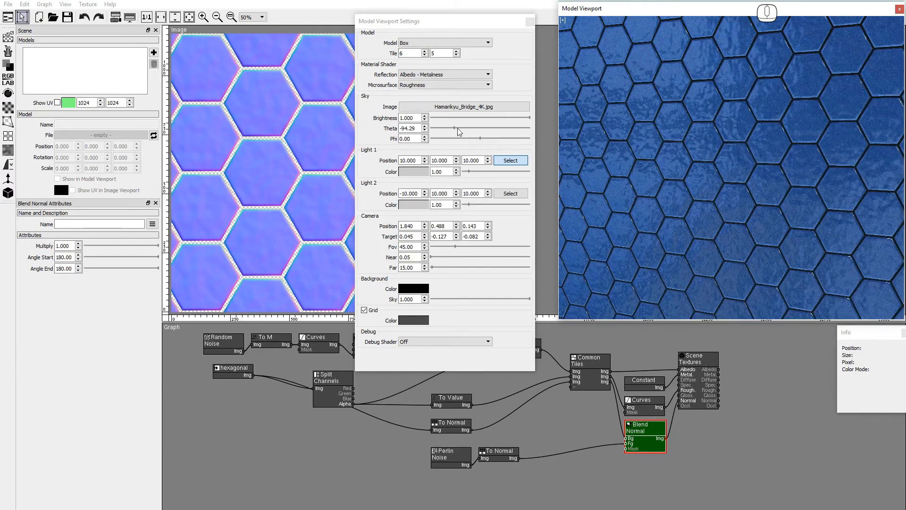
- Lower the noise To Normal Multiply to 0.1 and close Model Viewport Settings
left_click(499, 453)
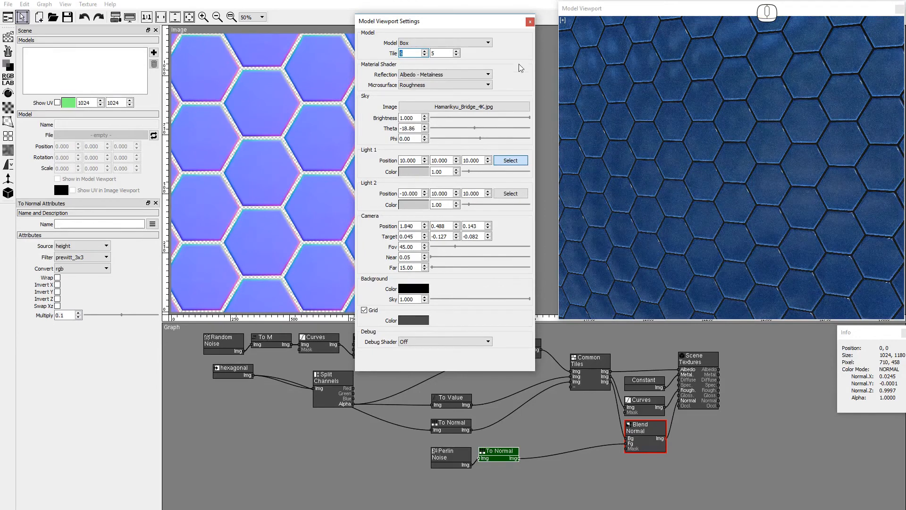
left_click(530, 22)
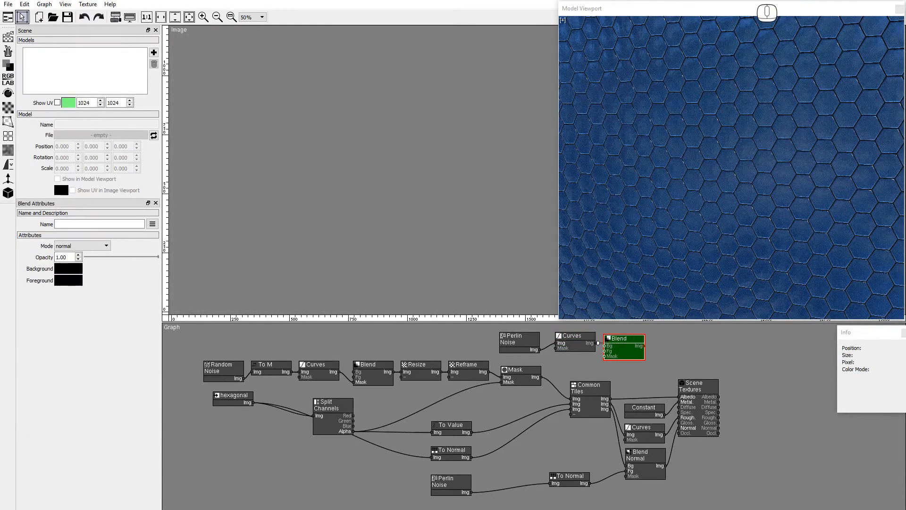
- Preview the colour Blend and add a height-source To Normal node after the second noise Curves
left_click(646, 340)
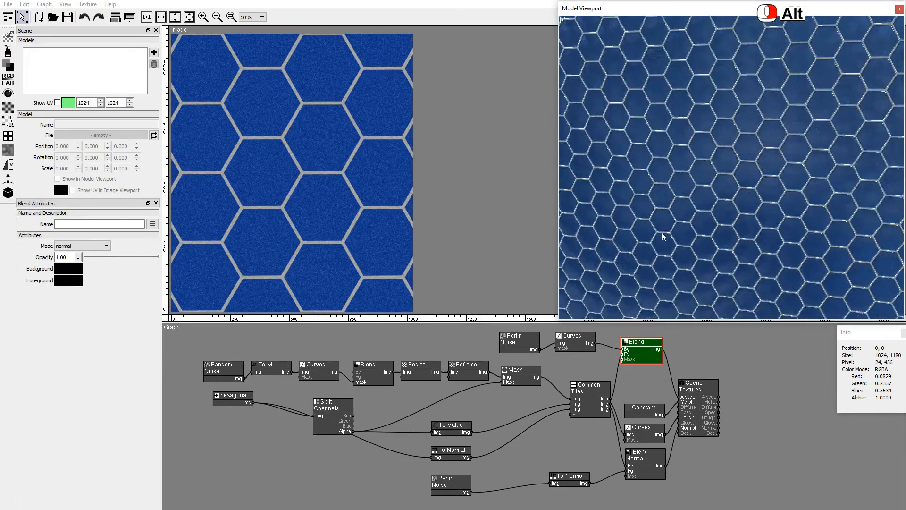
left_click(9, 179)
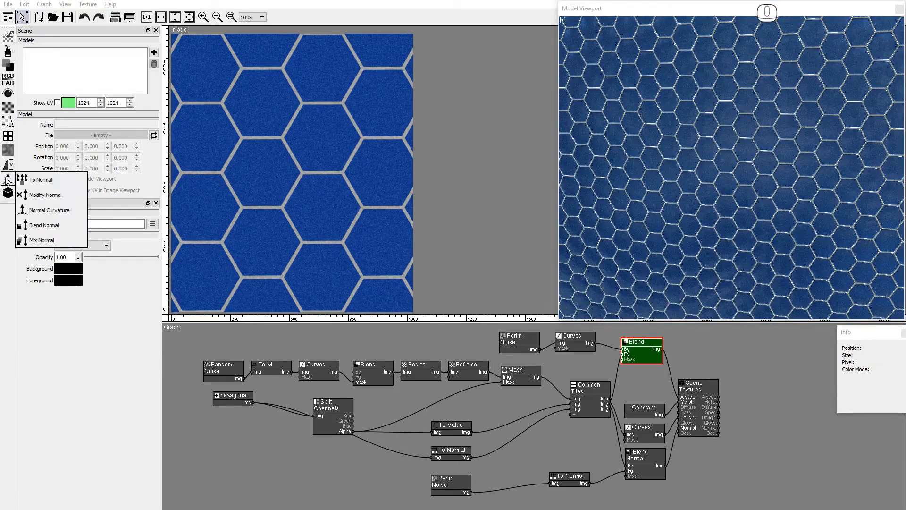
key("shift")
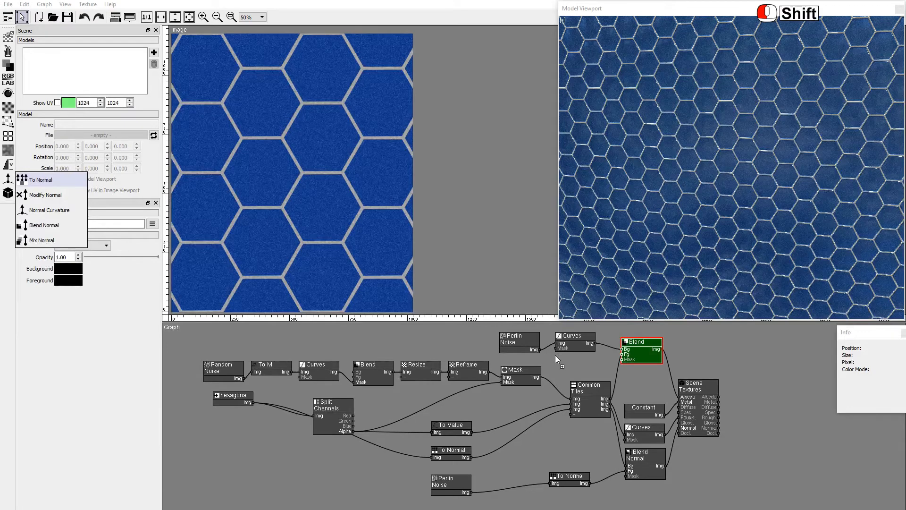
left_click(573, 359)
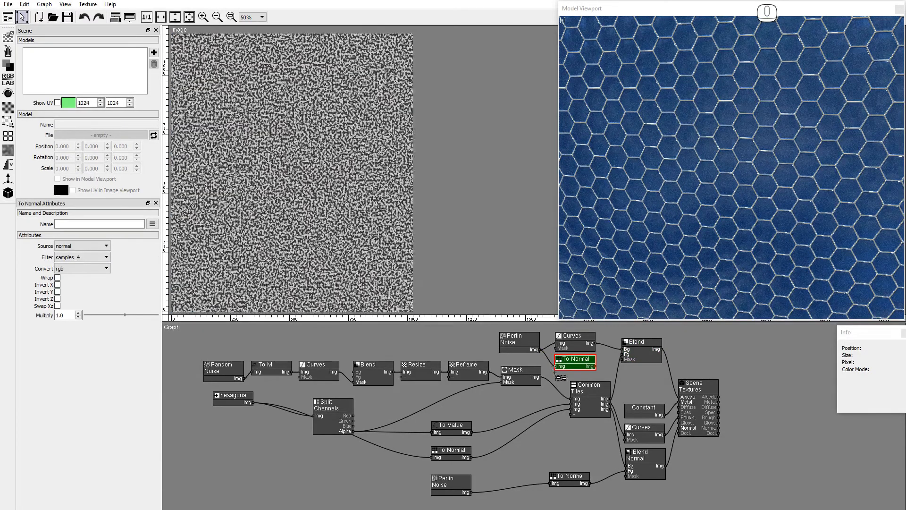
left_click(106, 246)
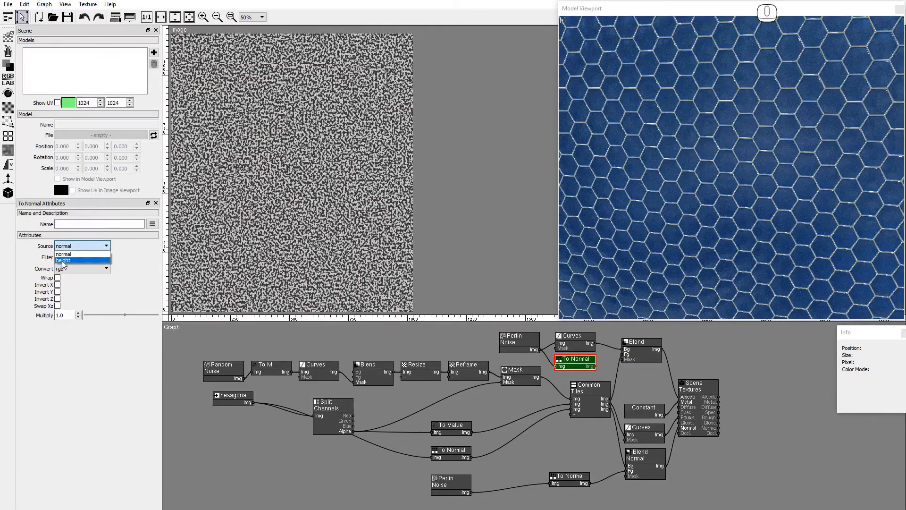
left_click(63, 260)
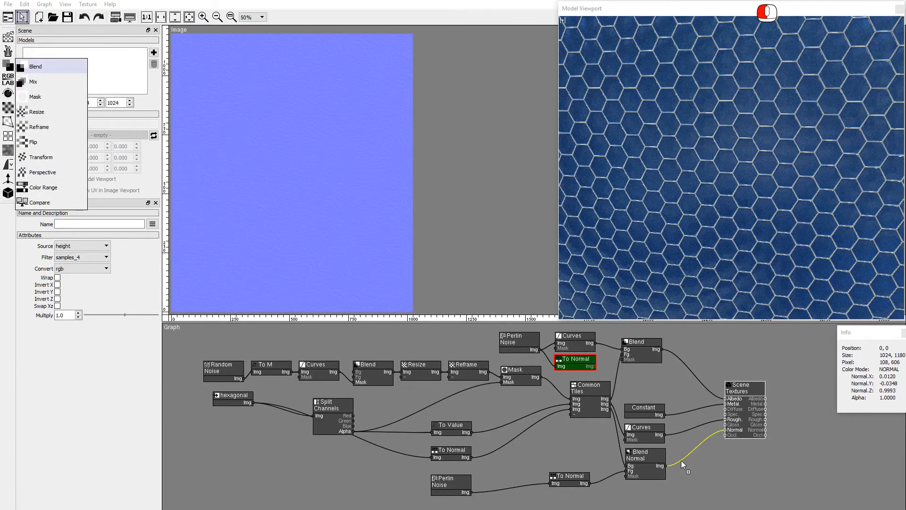
- Add a Blend node combining the new noise normal into the final normal map
left_click(702, 463)
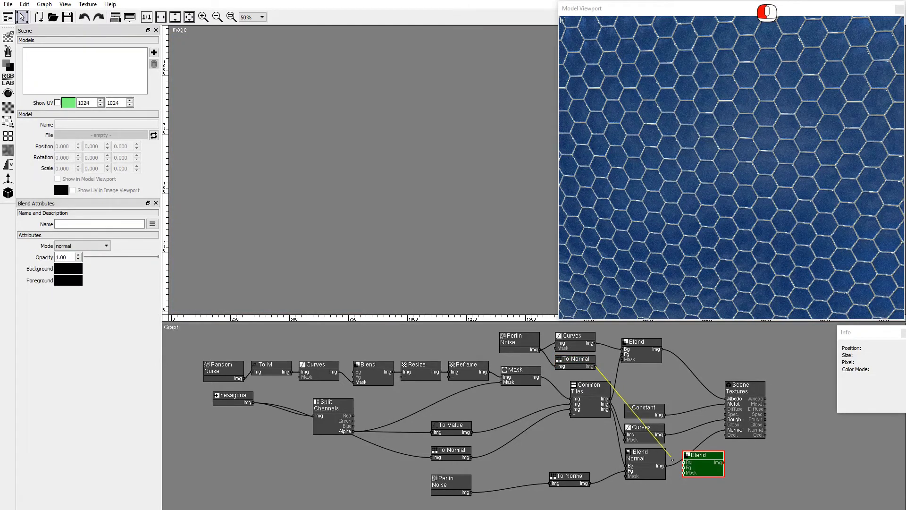
left_click(702, 455)
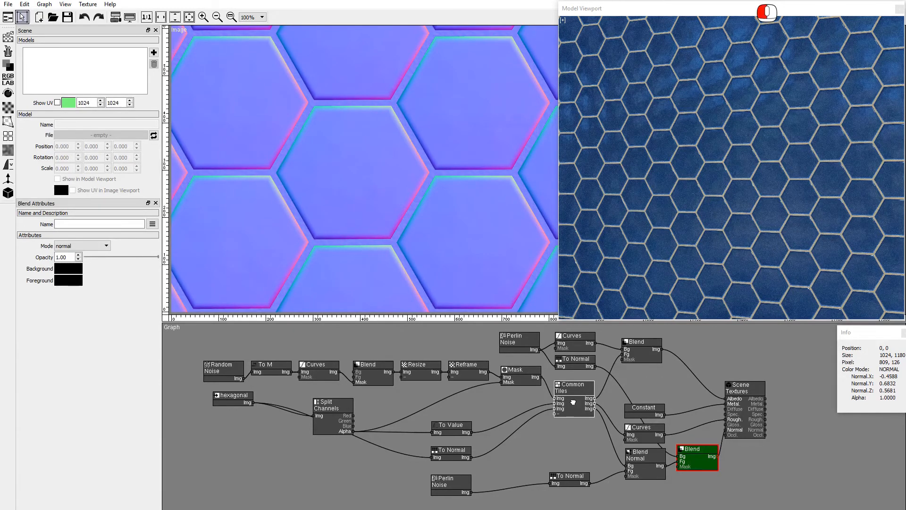
- Give Common Tiles hexagon symmetry with random rotation 0.010, scale 0.010 and translation 0.005
left_click(572, 387)
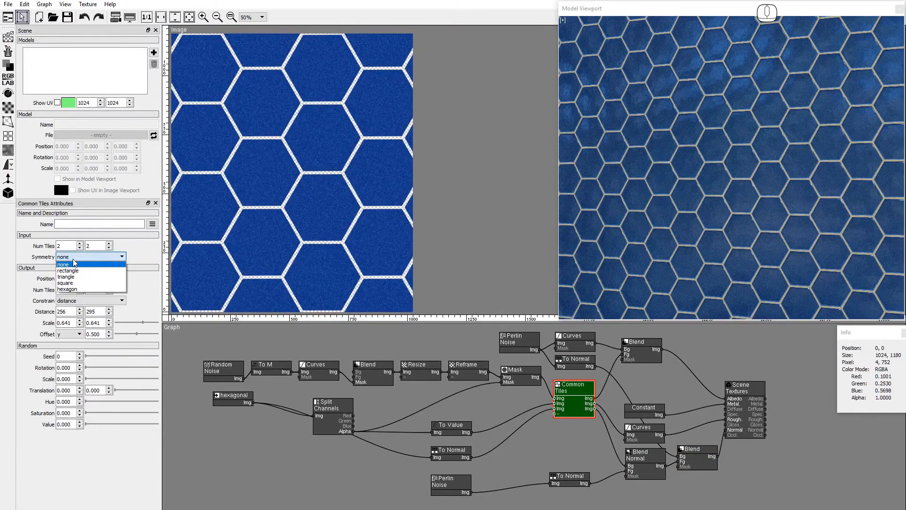
left_click(68, 289)
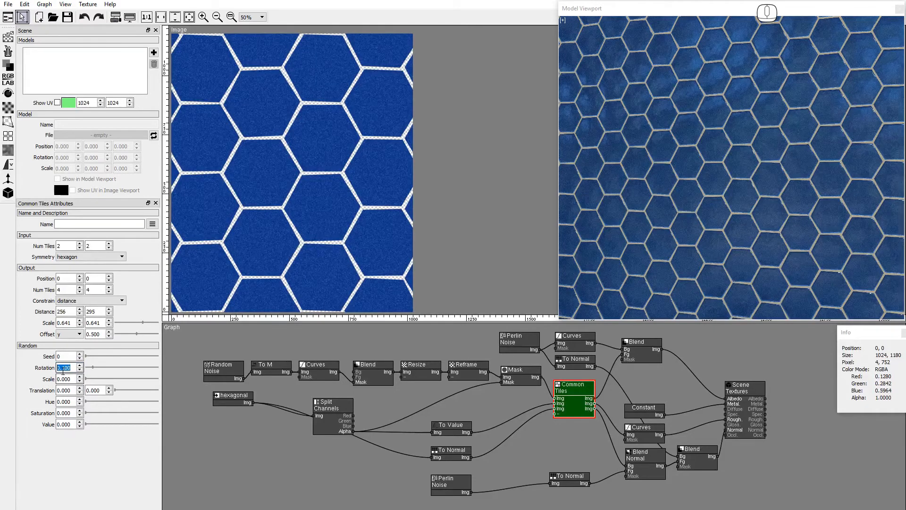
type("0.100")
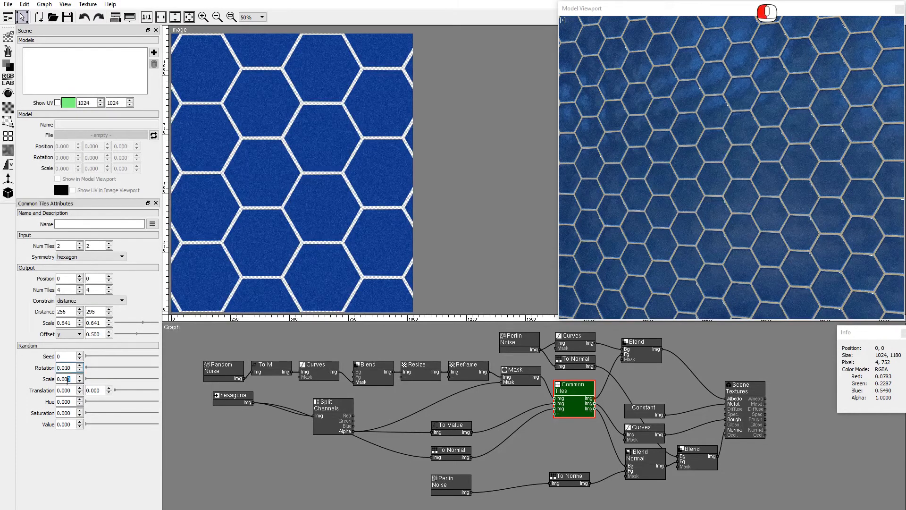
triple_click(63, 379)
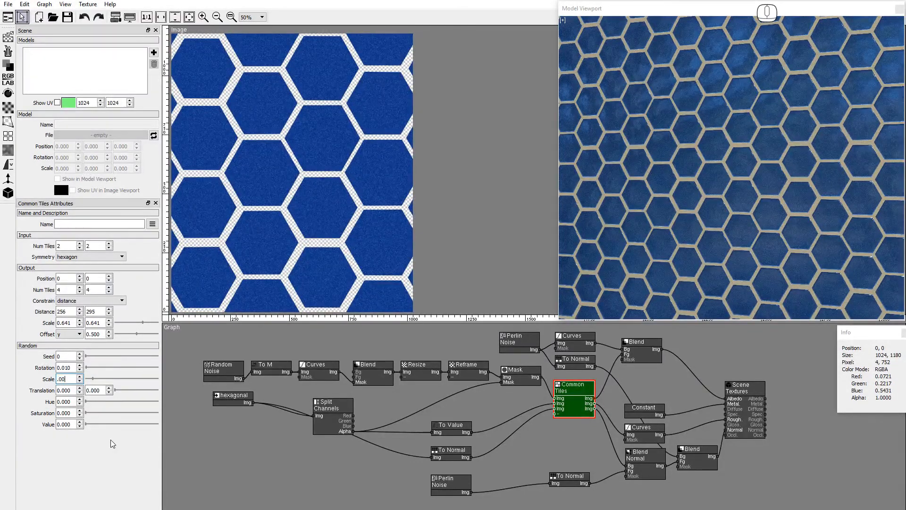
triple_click(65, 379)
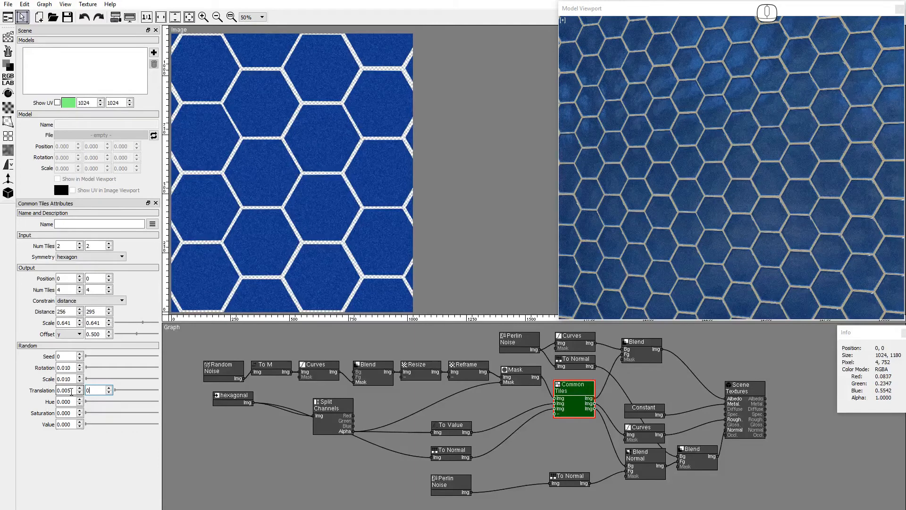
triple_click(92, 390)
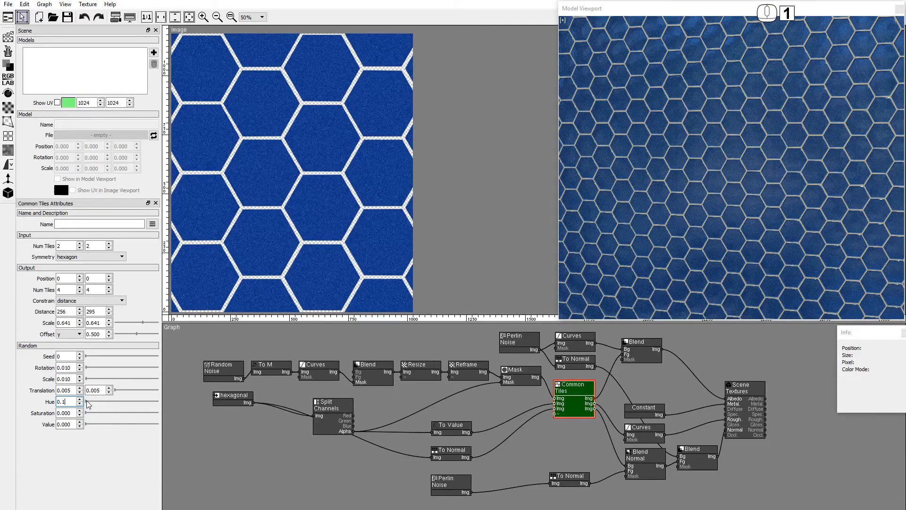
- Set Common Tiles random Hue to 0.025 and Saturation to 0.02 for subtle per-tile colour variation
triple_click(63, 402)
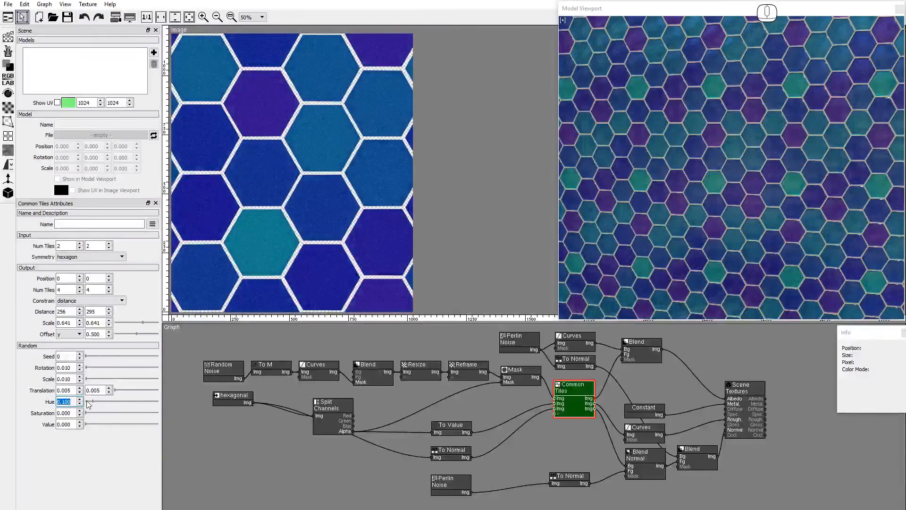
type("0.1")
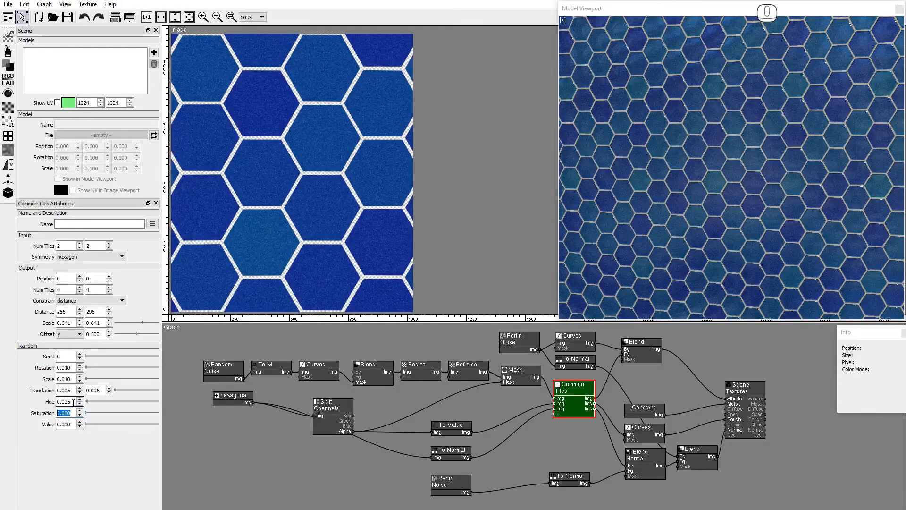
type("0.02")
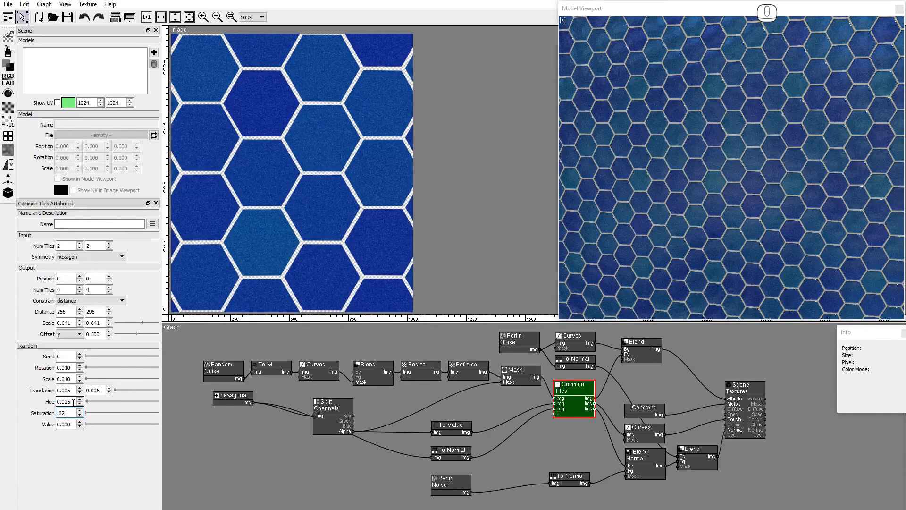